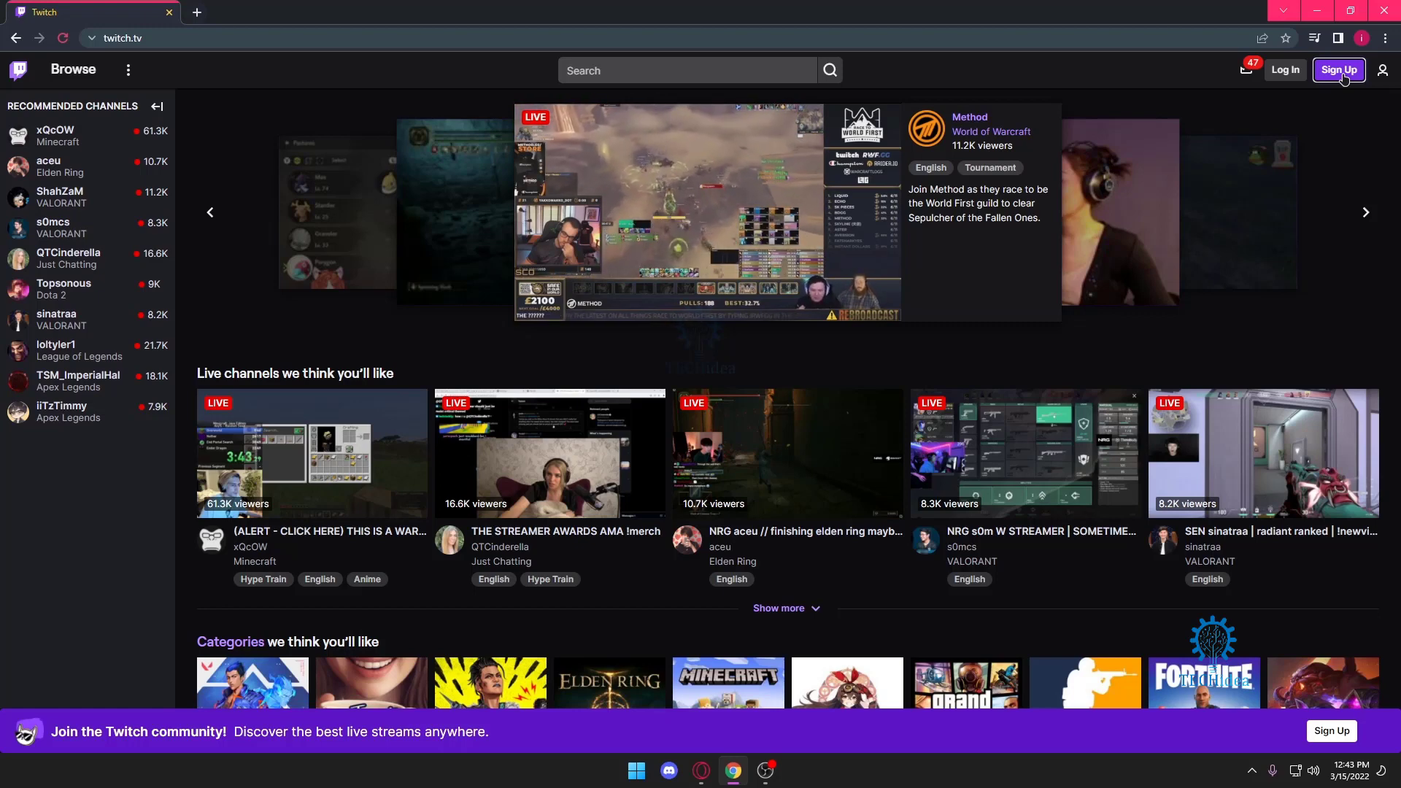
Start a Twitch sign-up with username Techidea3 and a first password, flagged too easy to guess.
left_click(1338, 70)
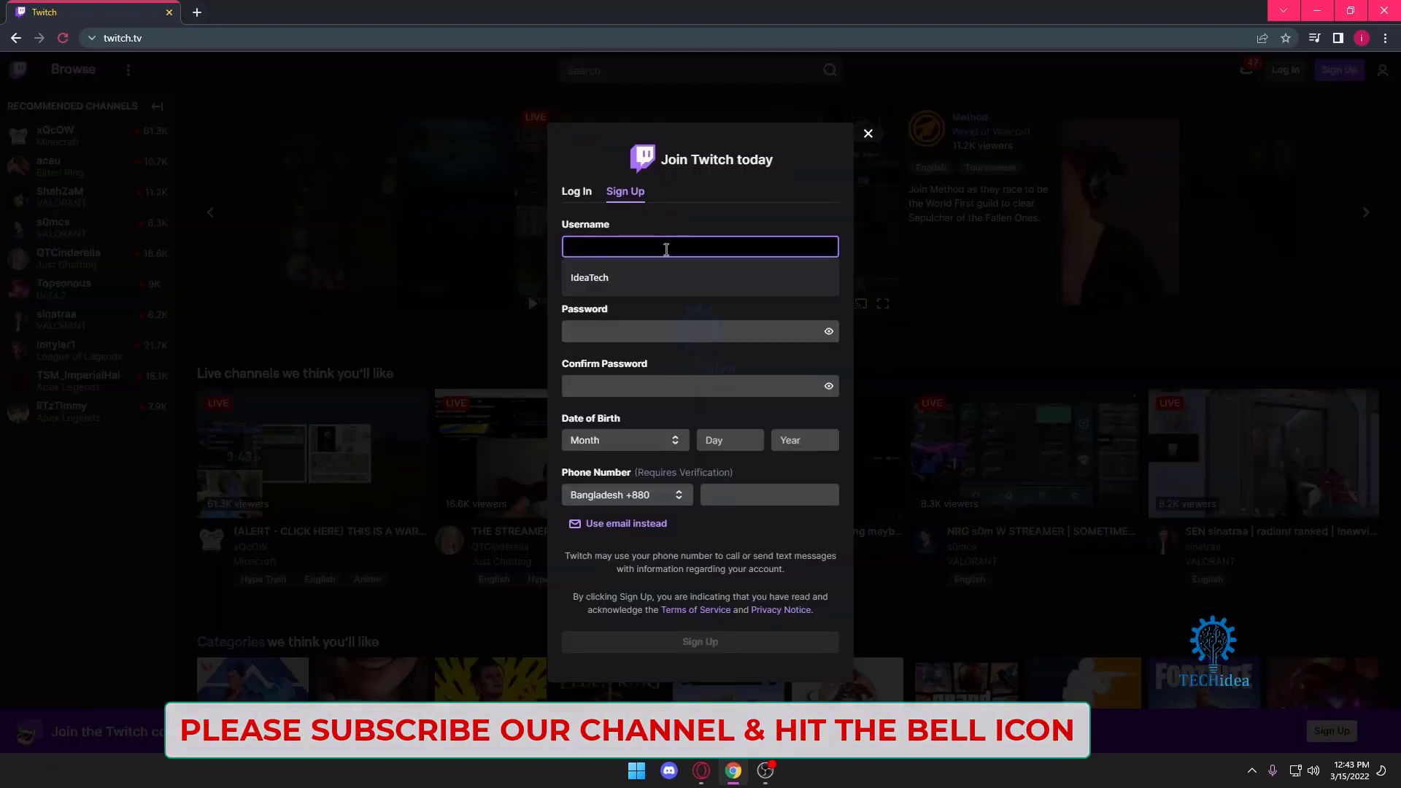
type("TechIdea3")
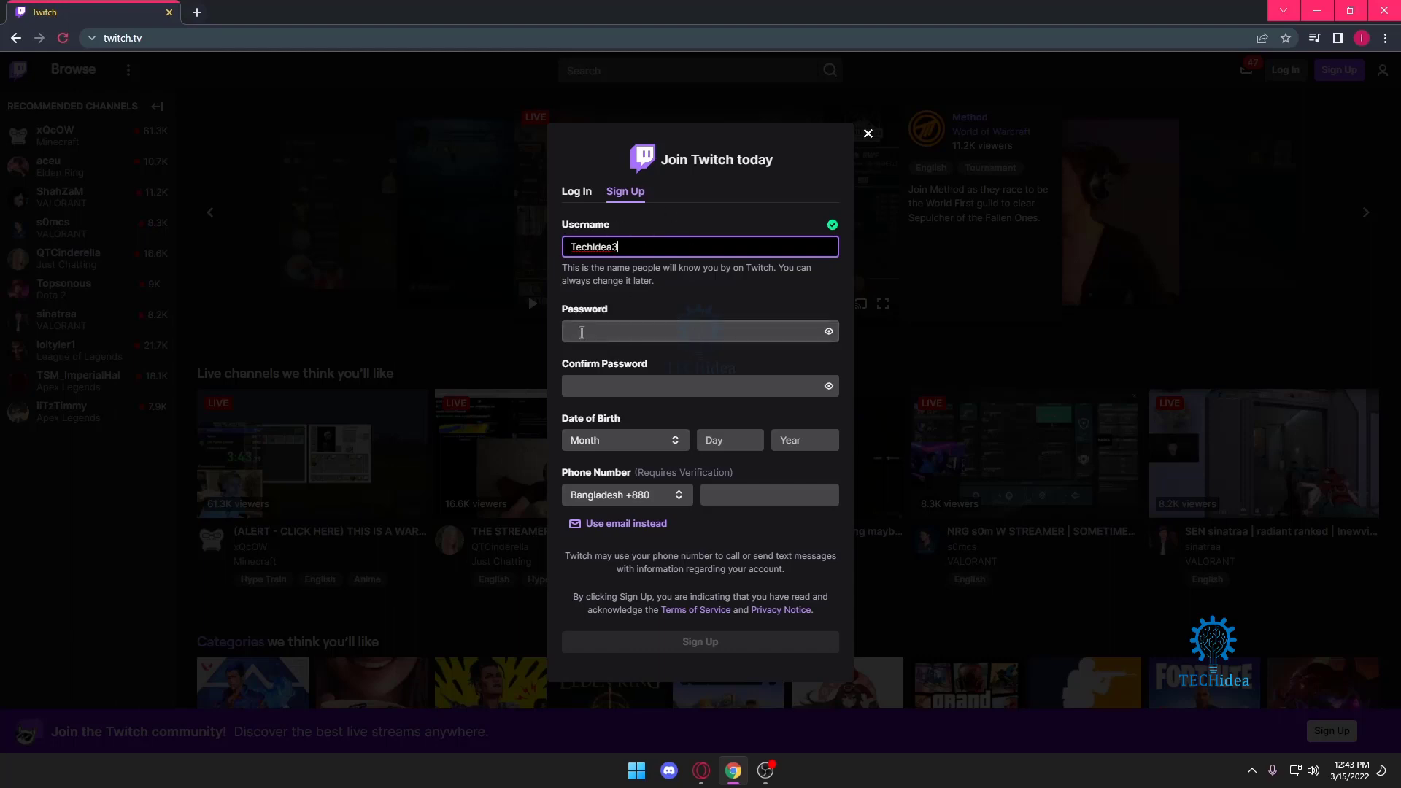
type("*")
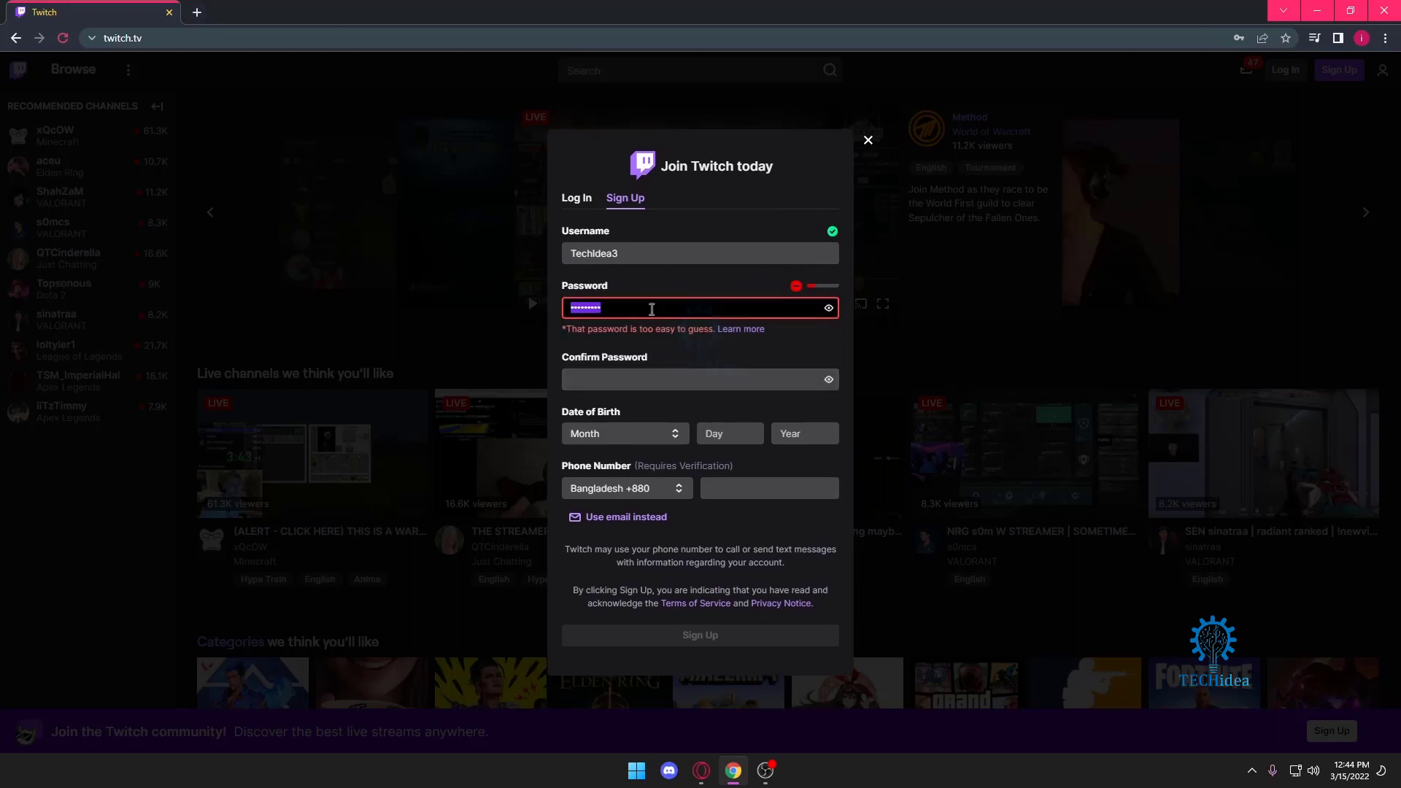
Replace the rejected password with a stronger one and enter a matching confirmation.
left_click(651, 308)
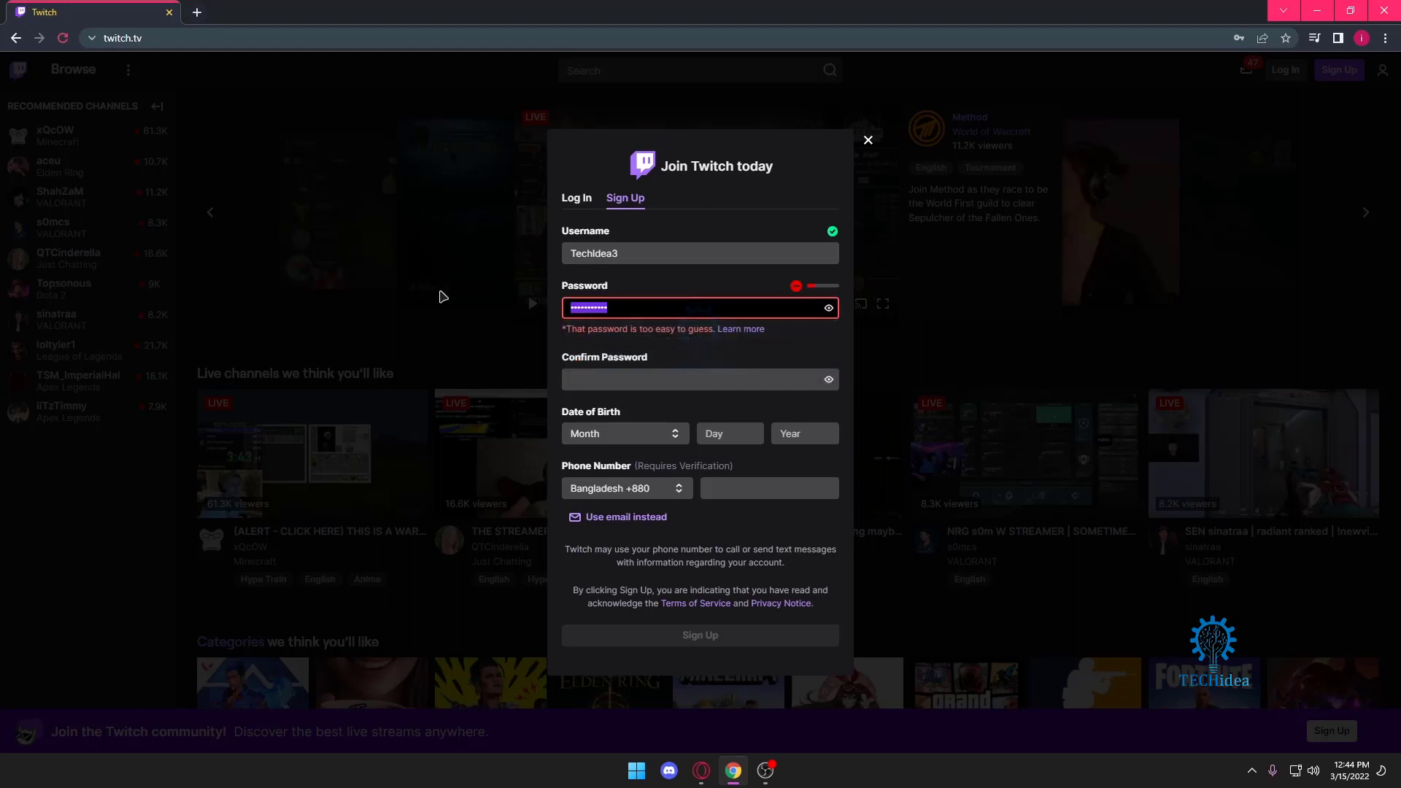
left_click(687, 306)
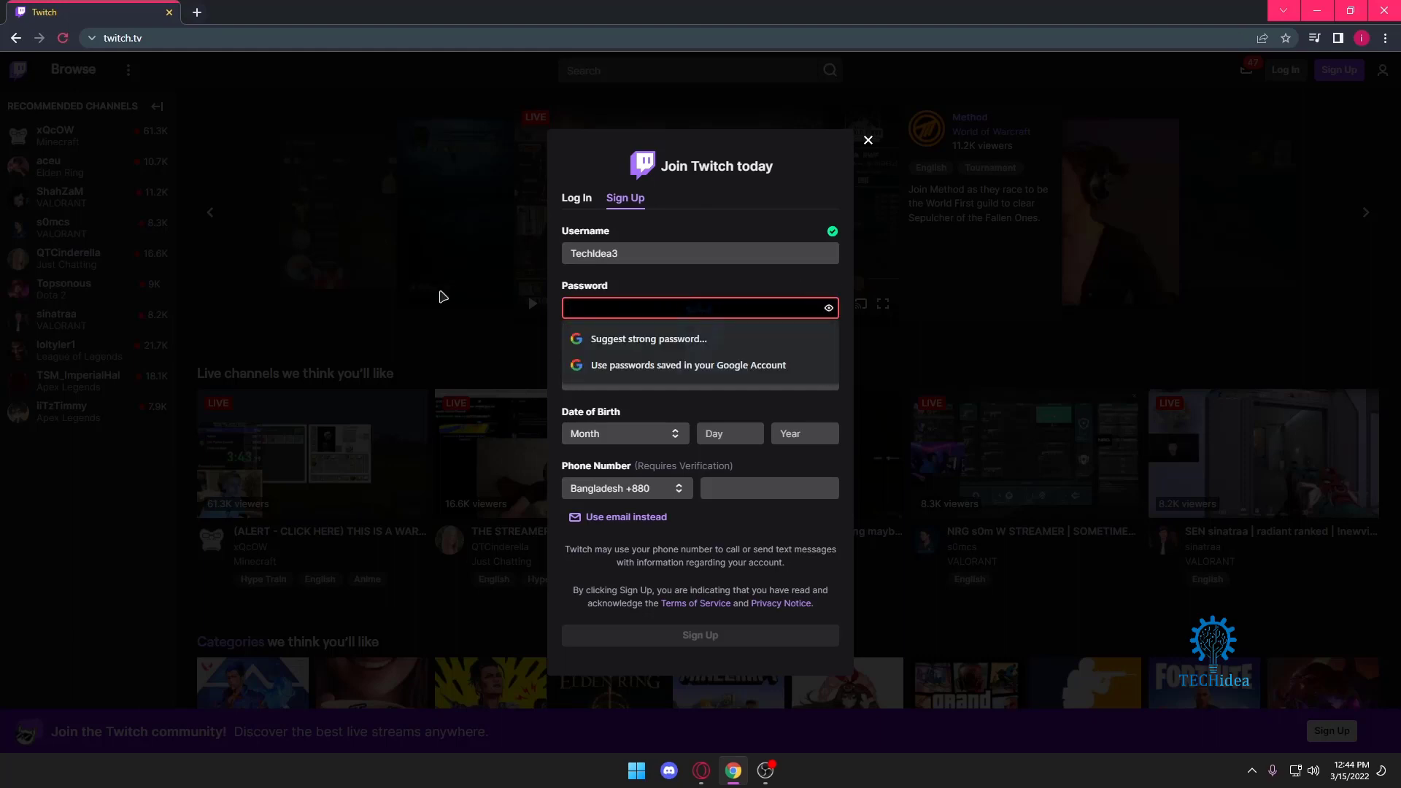
type("•")
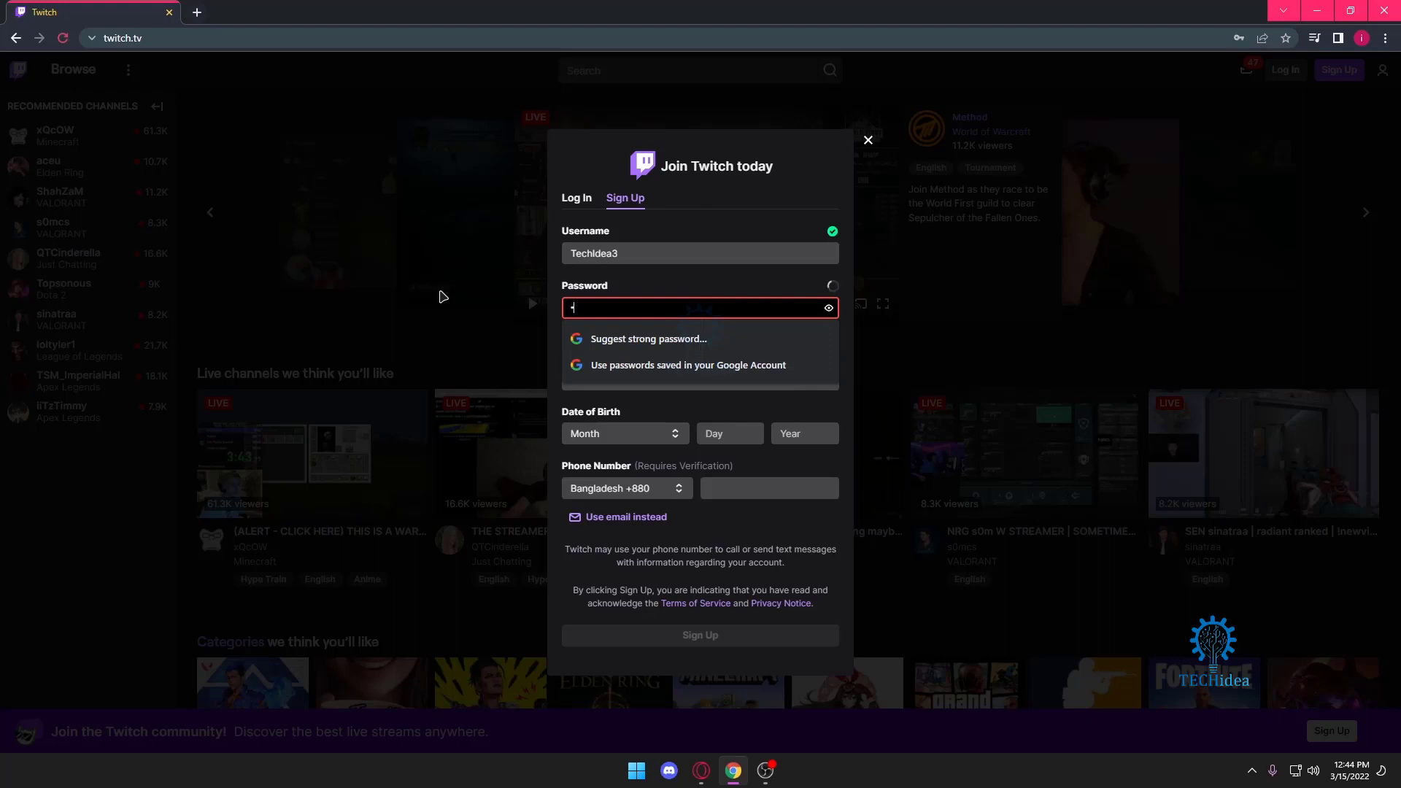
type("password")
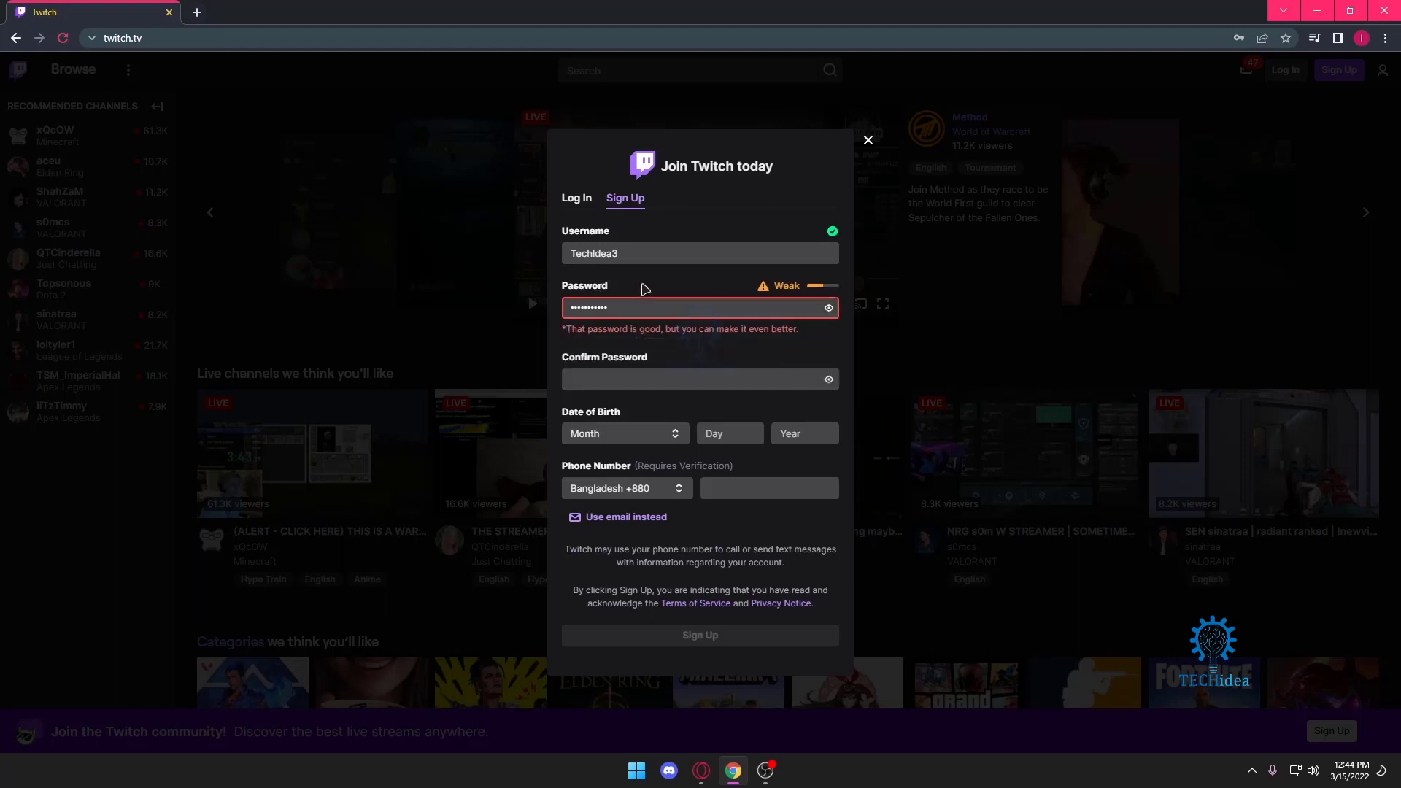
left_click(699, 379)
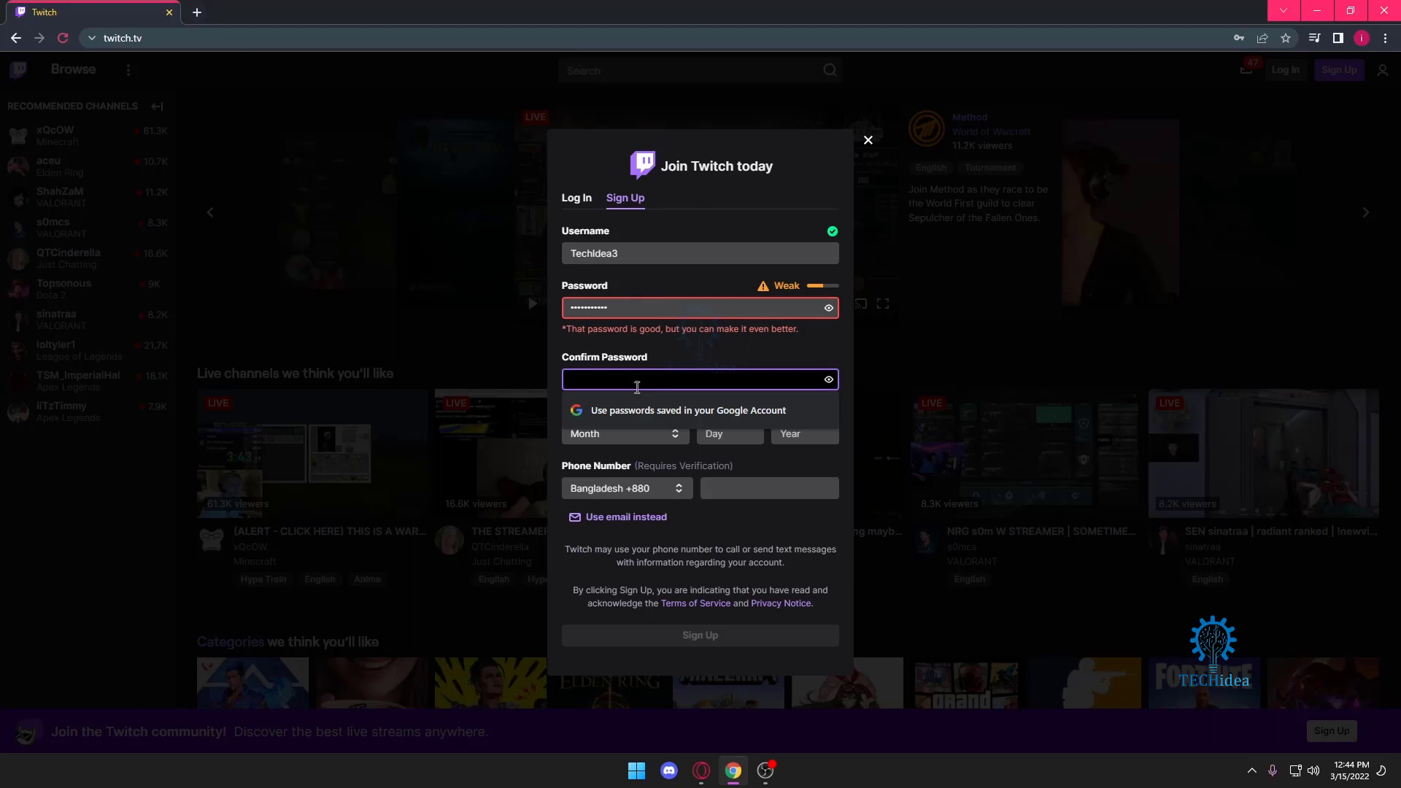
type("••••")
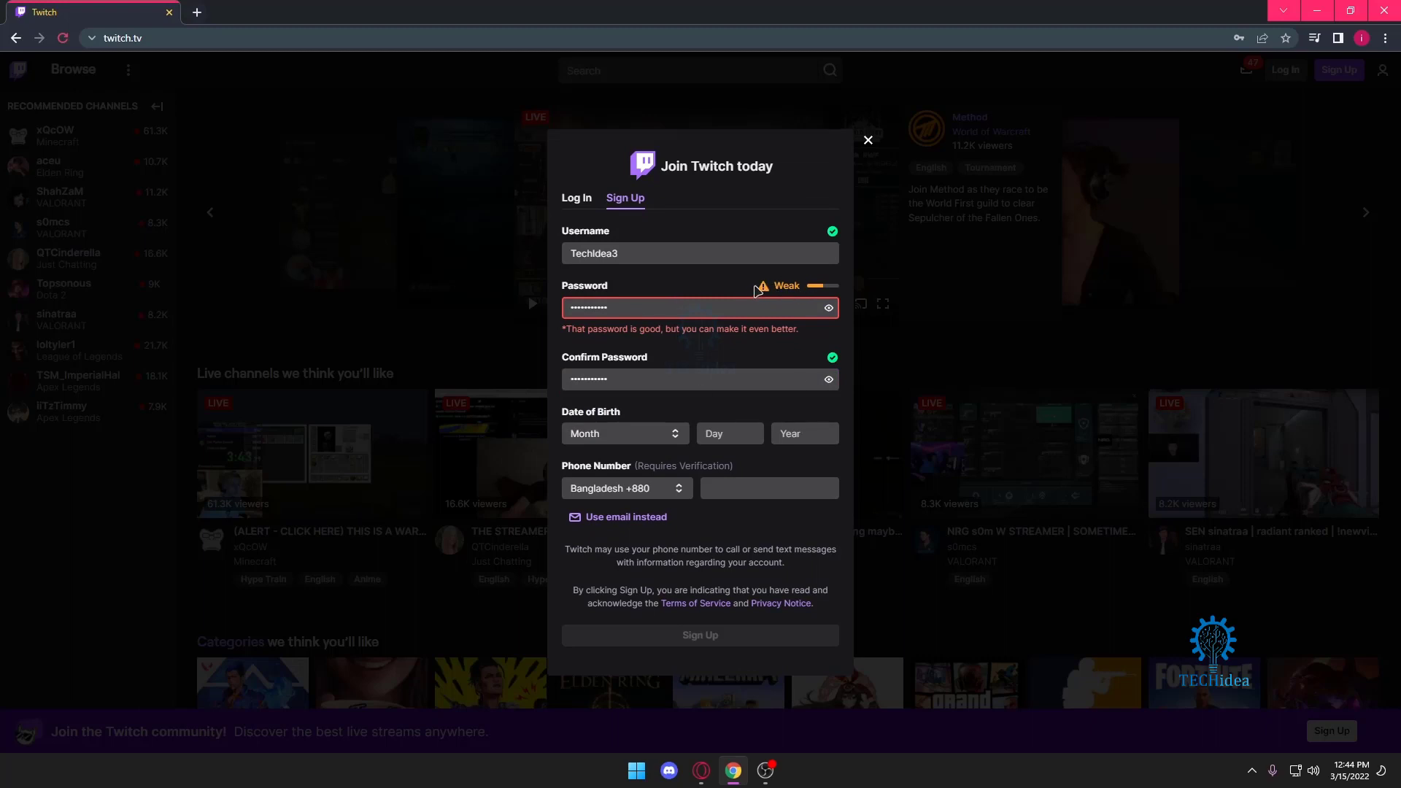
mouse_move(654, 448)
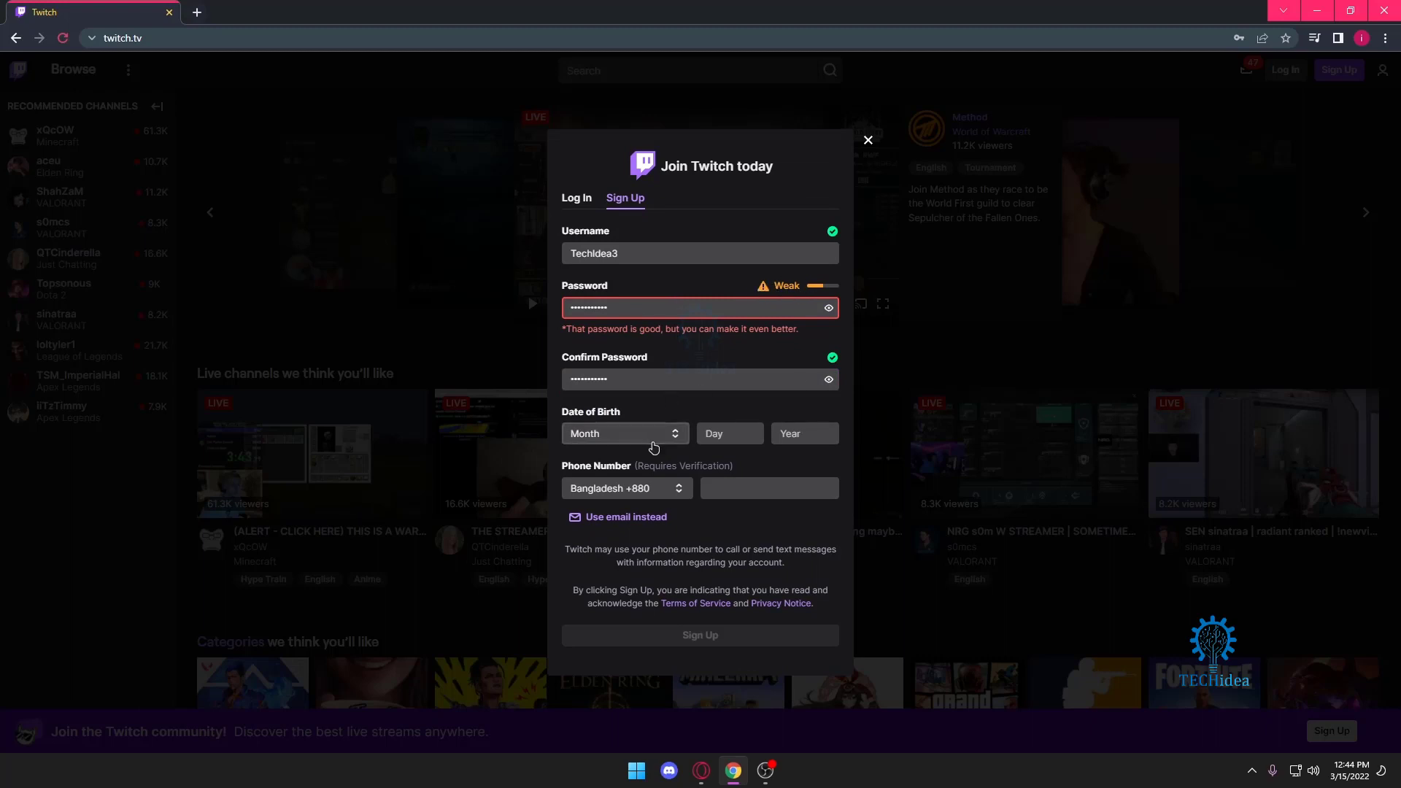
Set the birth date to July 23, 1998 and choose to sign up with email instead of phone.
left_click(623, 433)
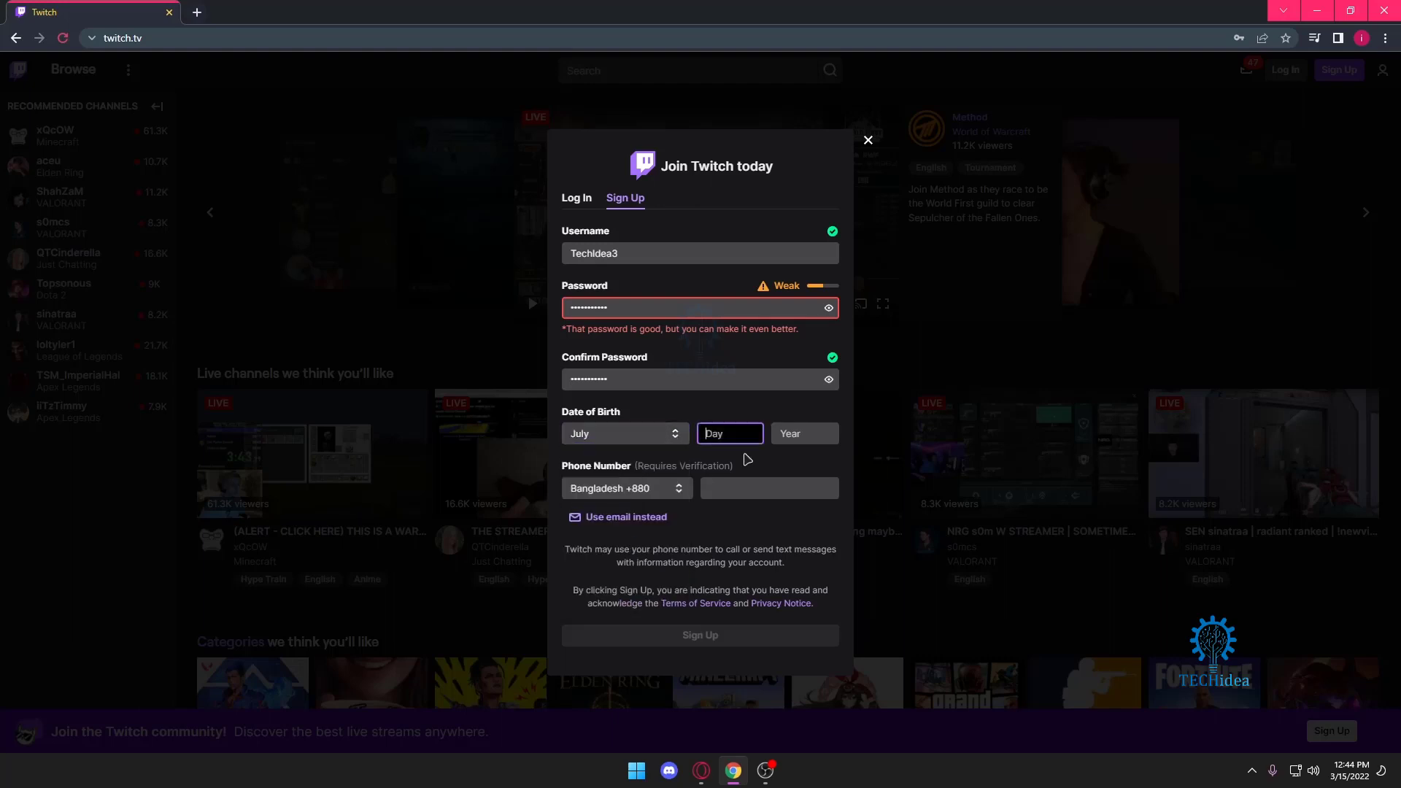
type("23")
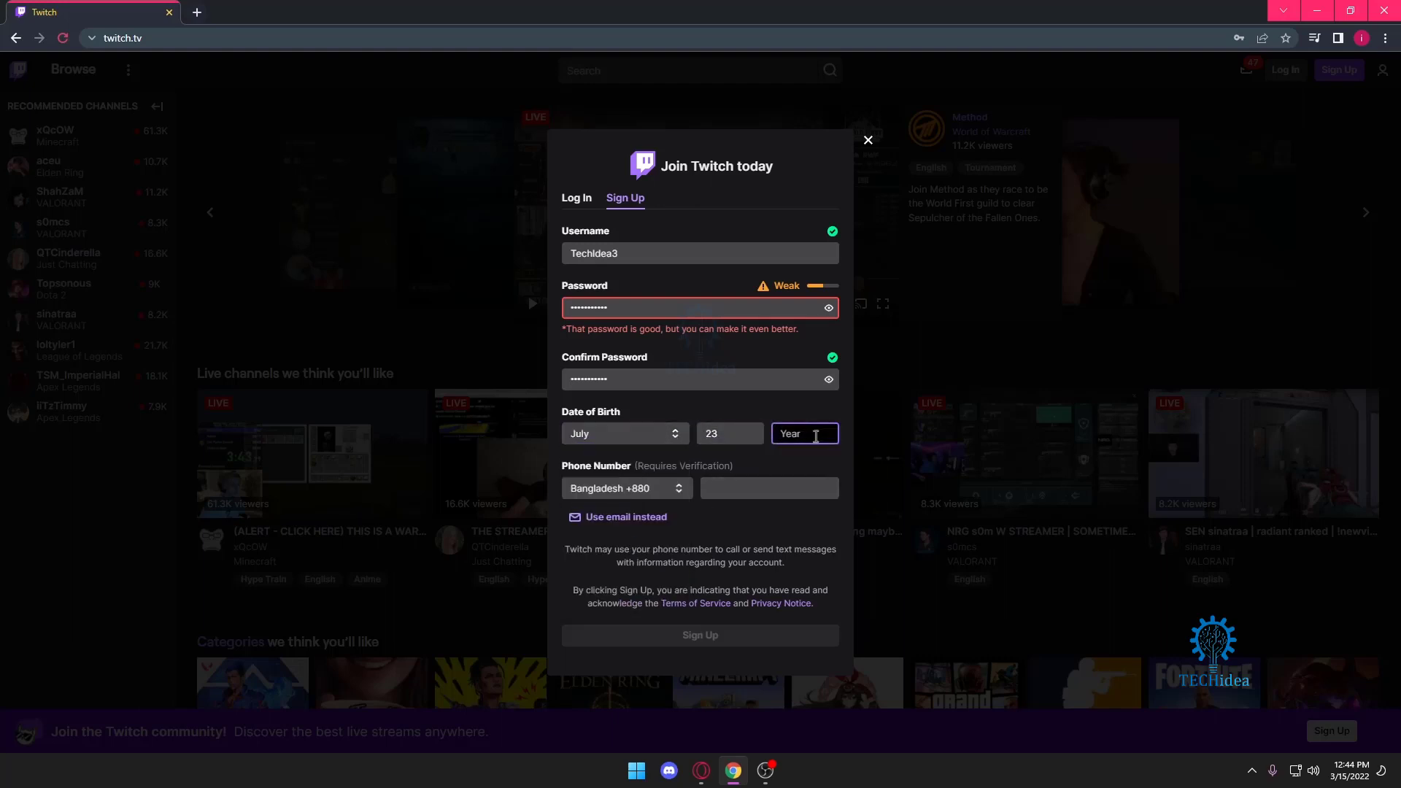
type("1998")
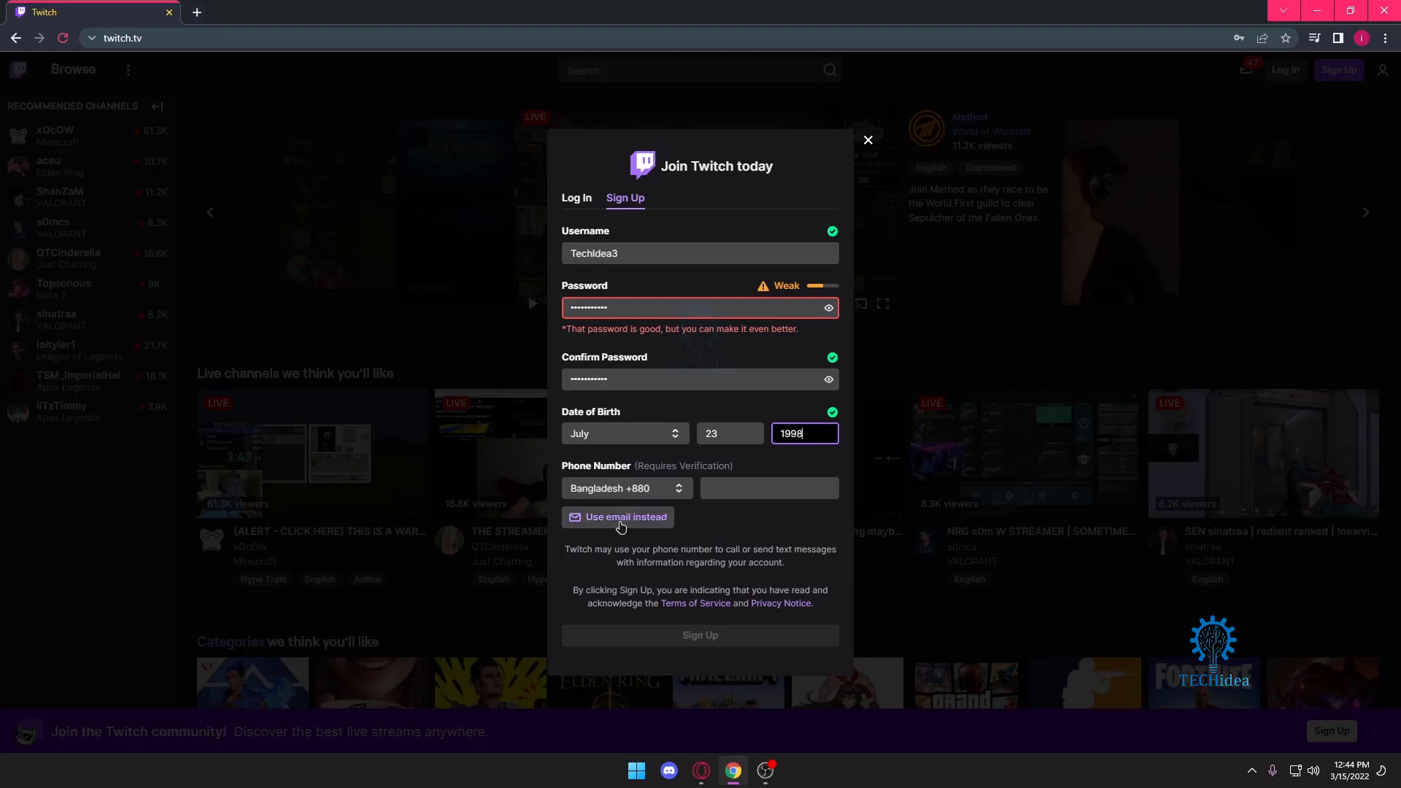
left_click(617, 516)
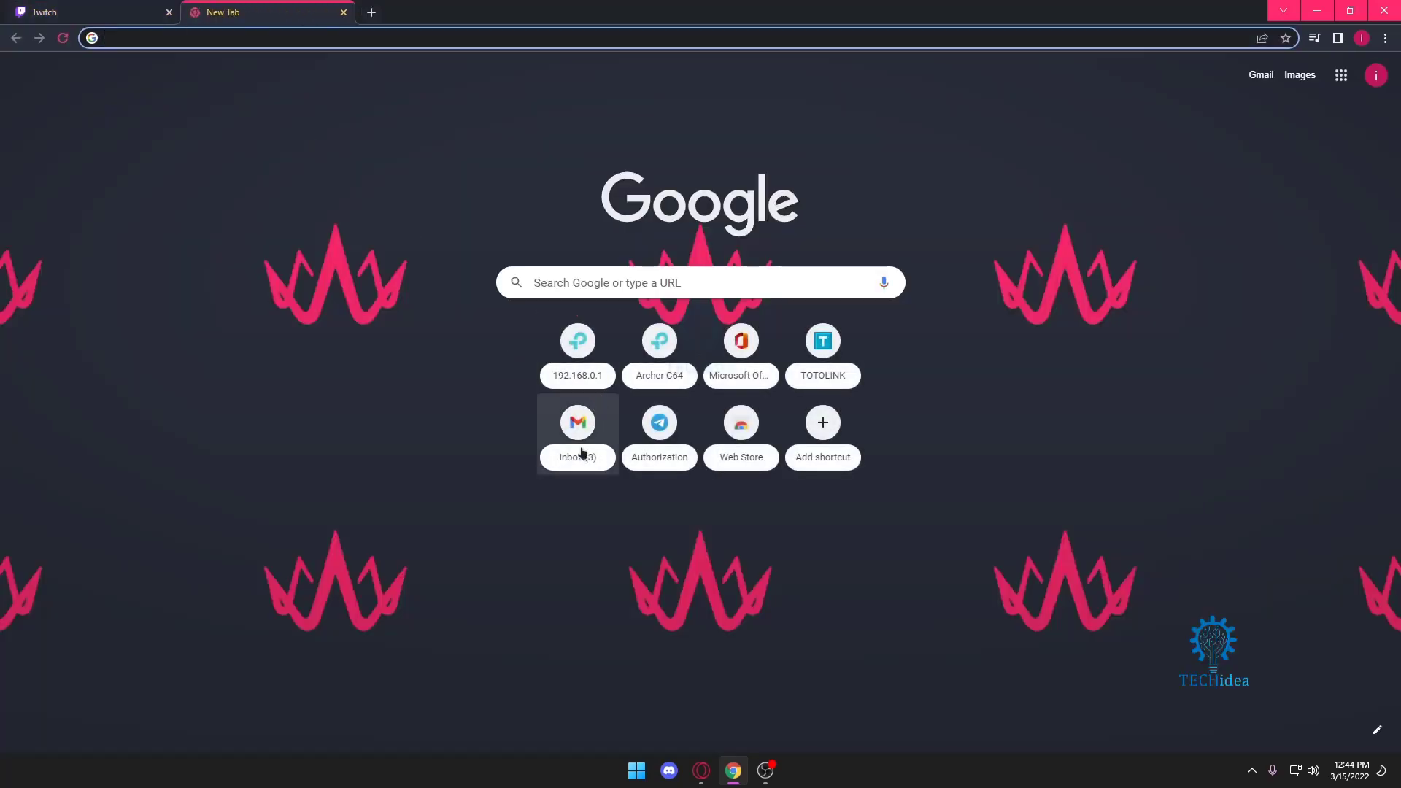
Grab the Gmail address name and return with it to the Twitch sign-up email field.
left_click(578, 422)
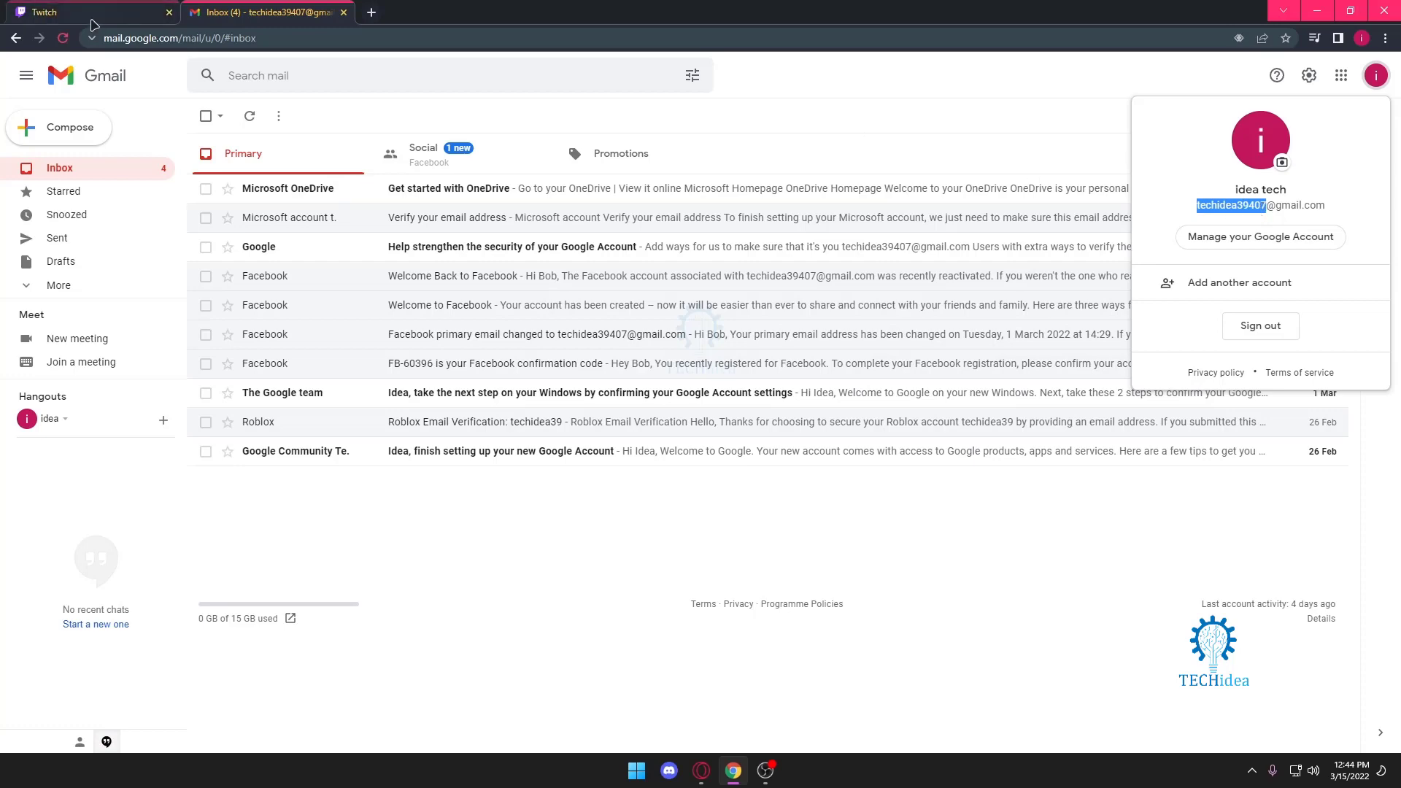
left_click(85, 12)
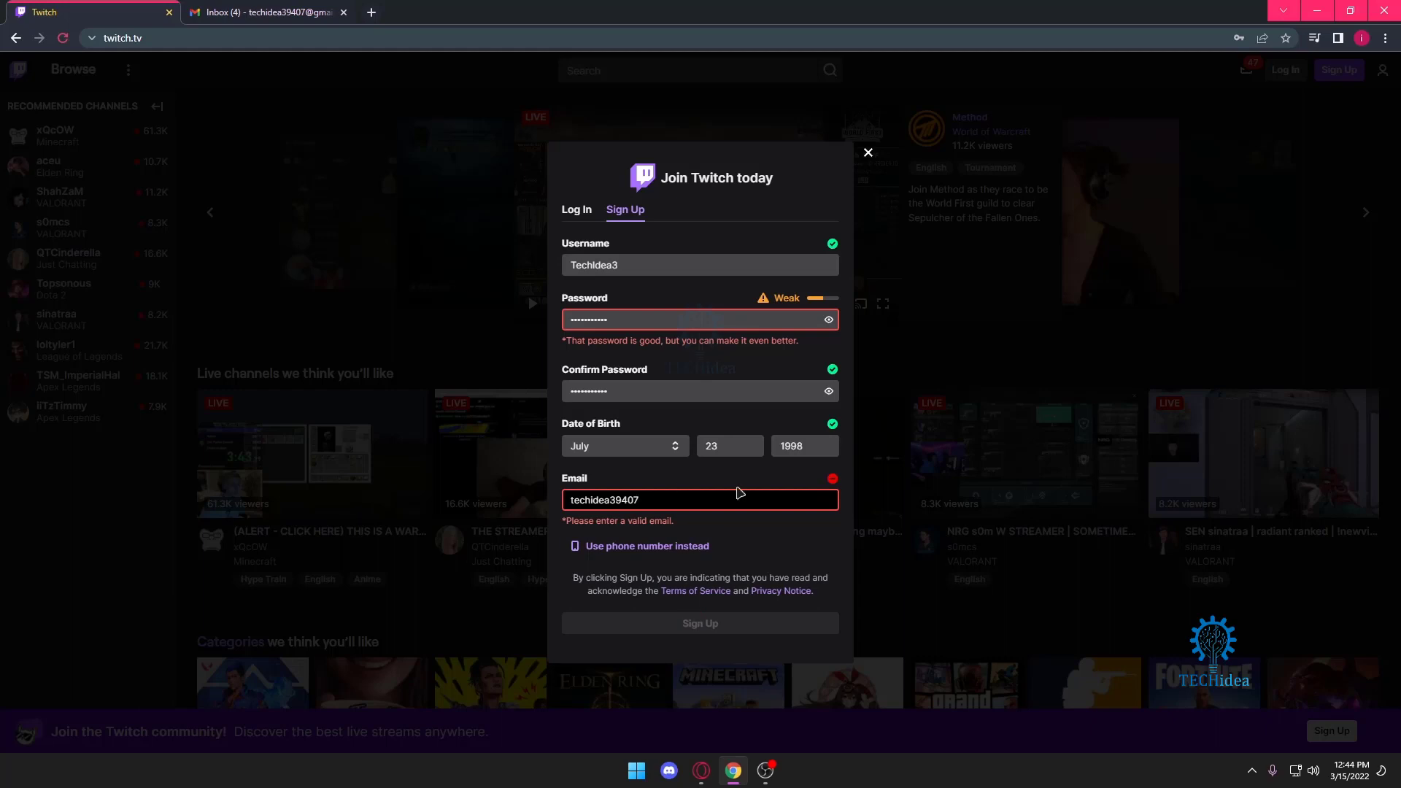
type("@gmail.com")
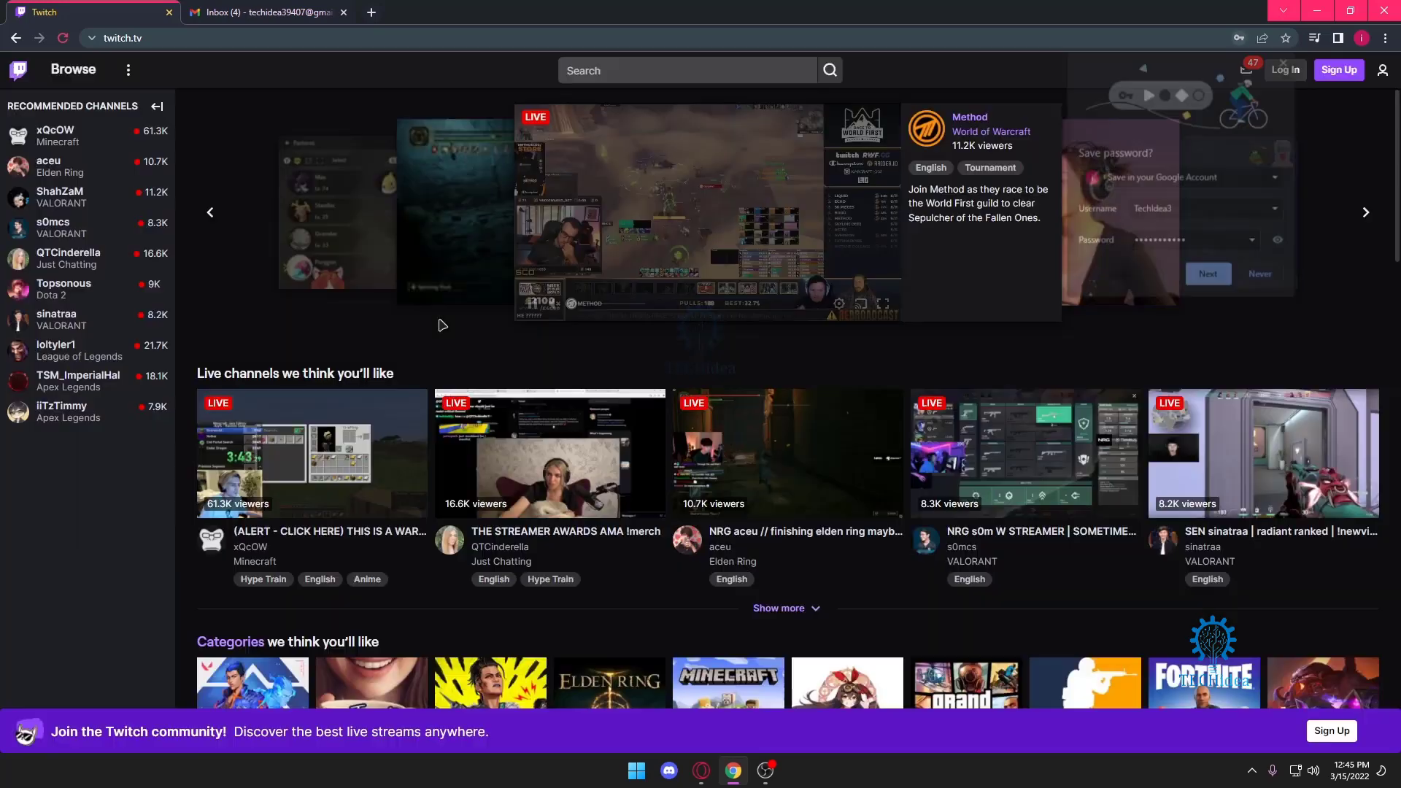
left_click(1336, 70)
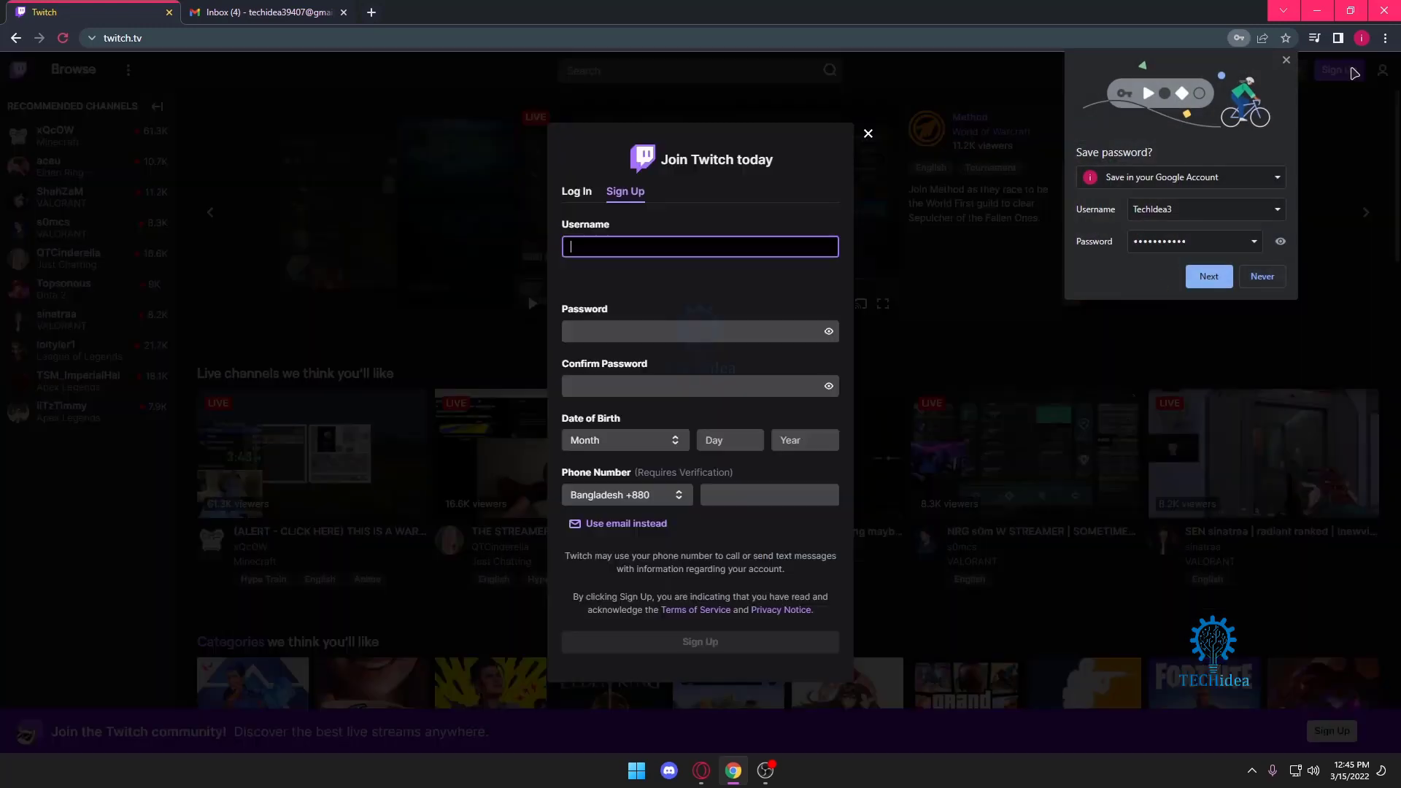
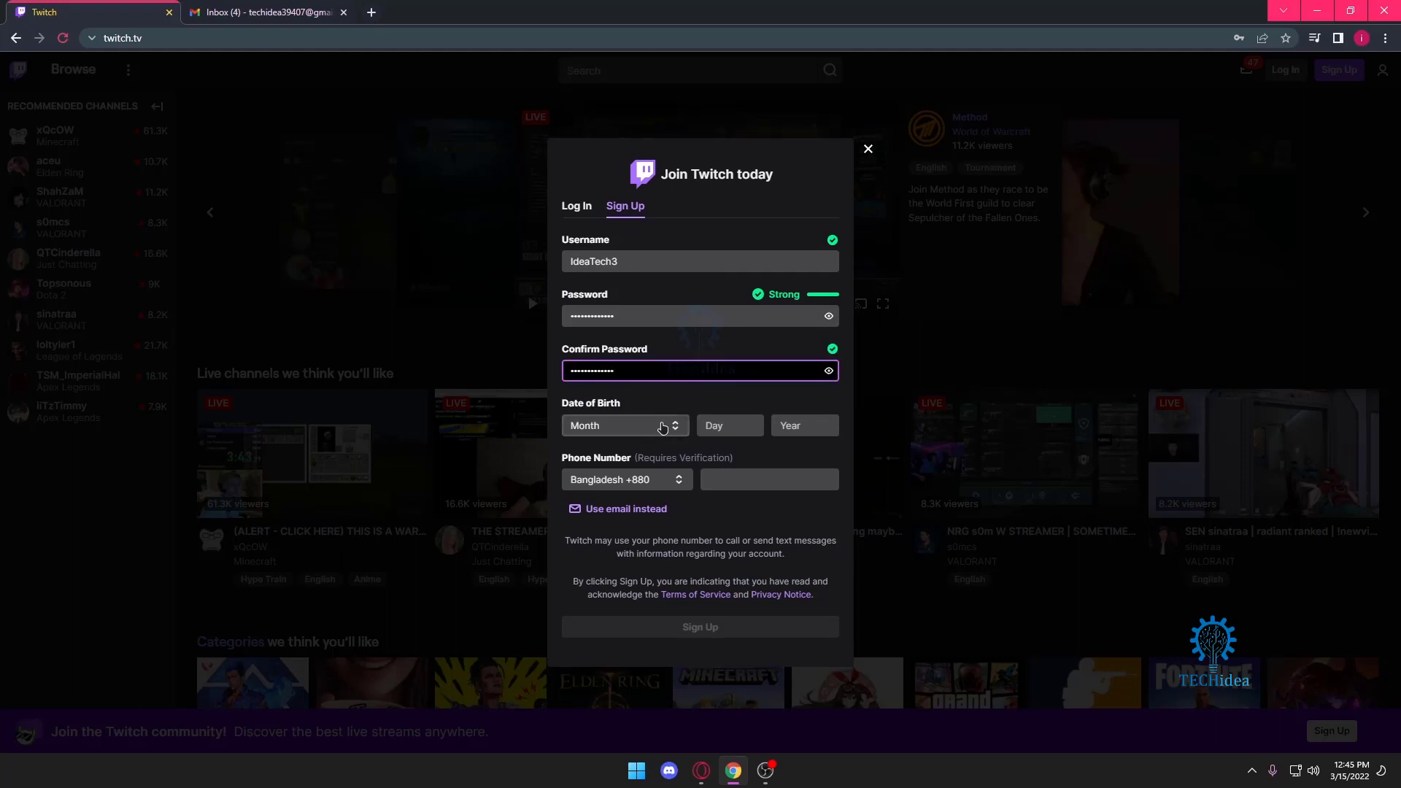
left_click(623, 424)
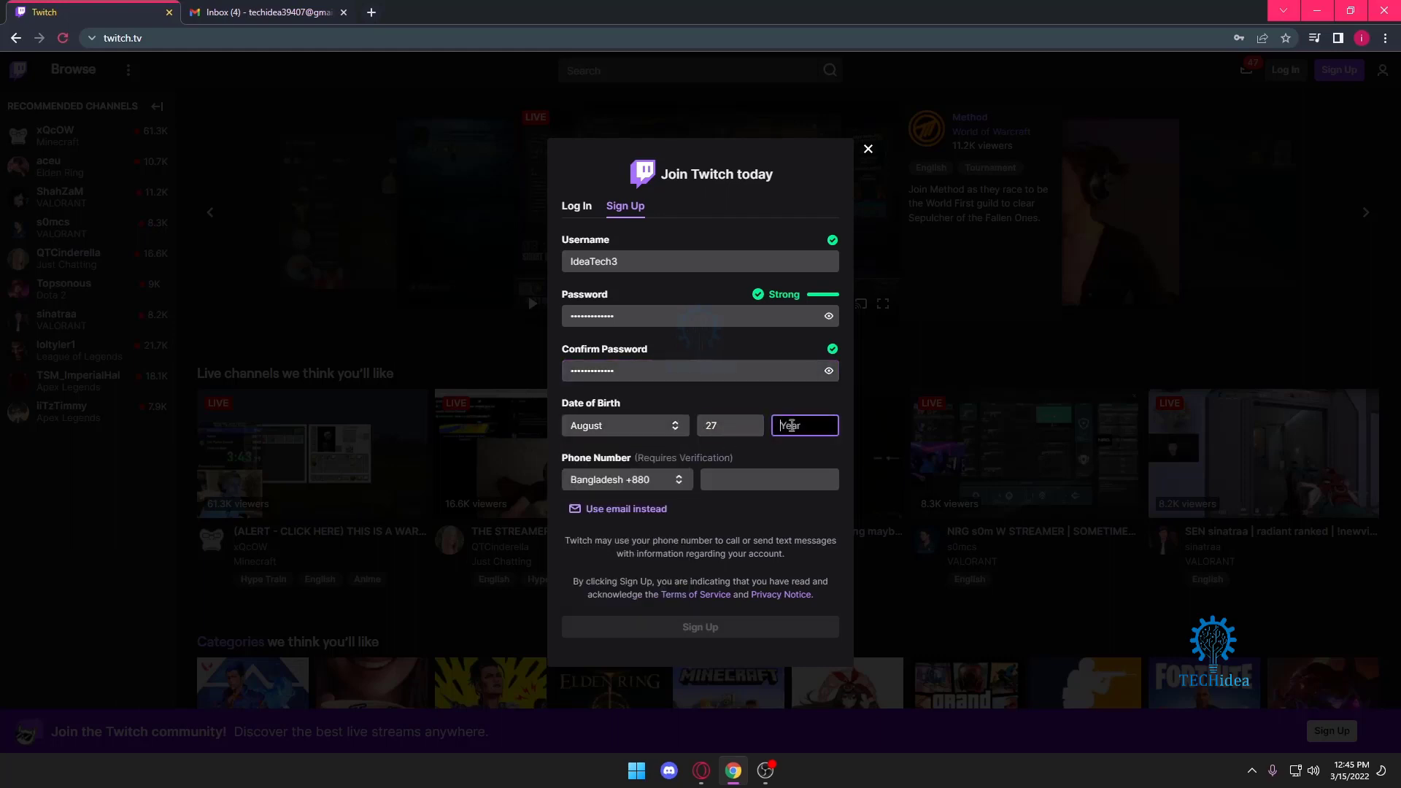
type("1998")
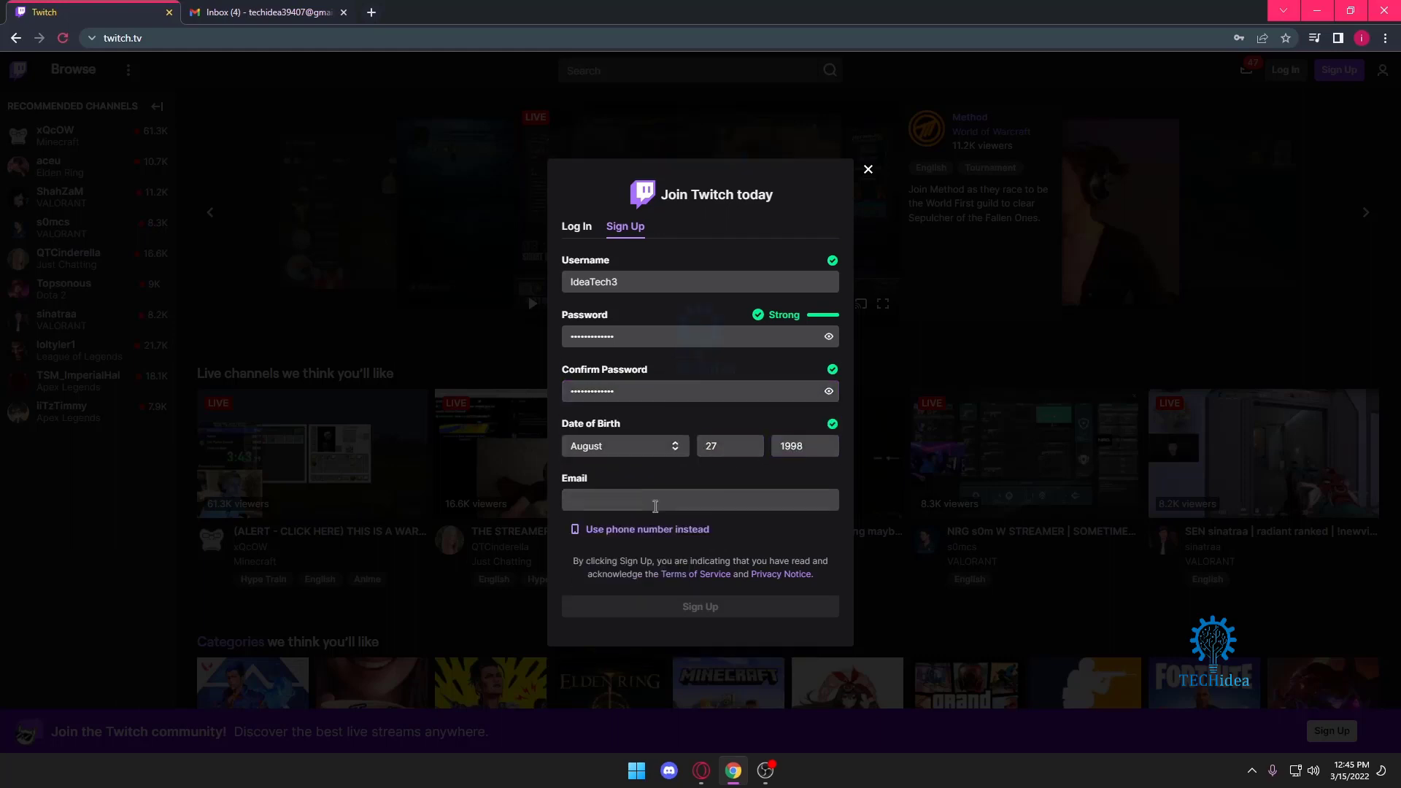
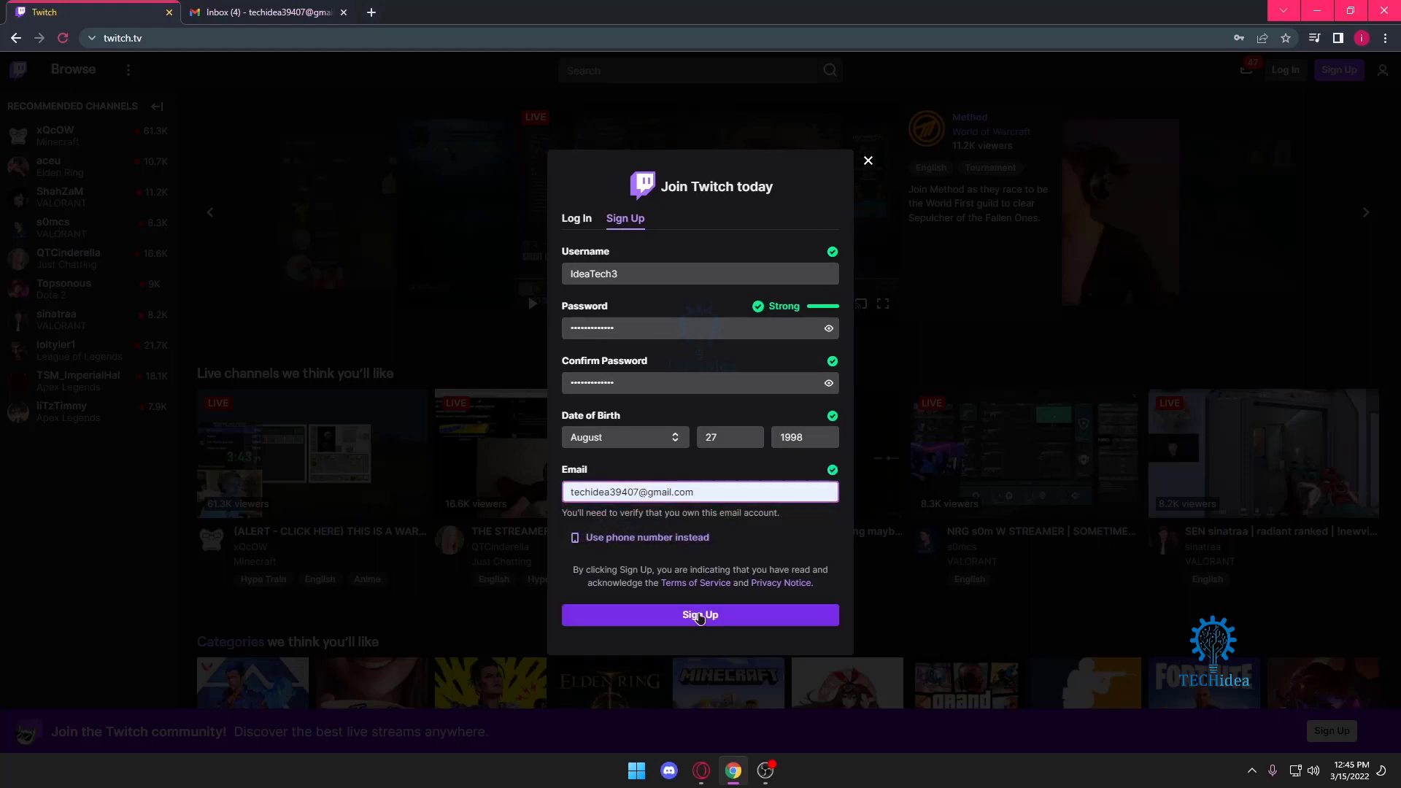
left_click(699, 614)
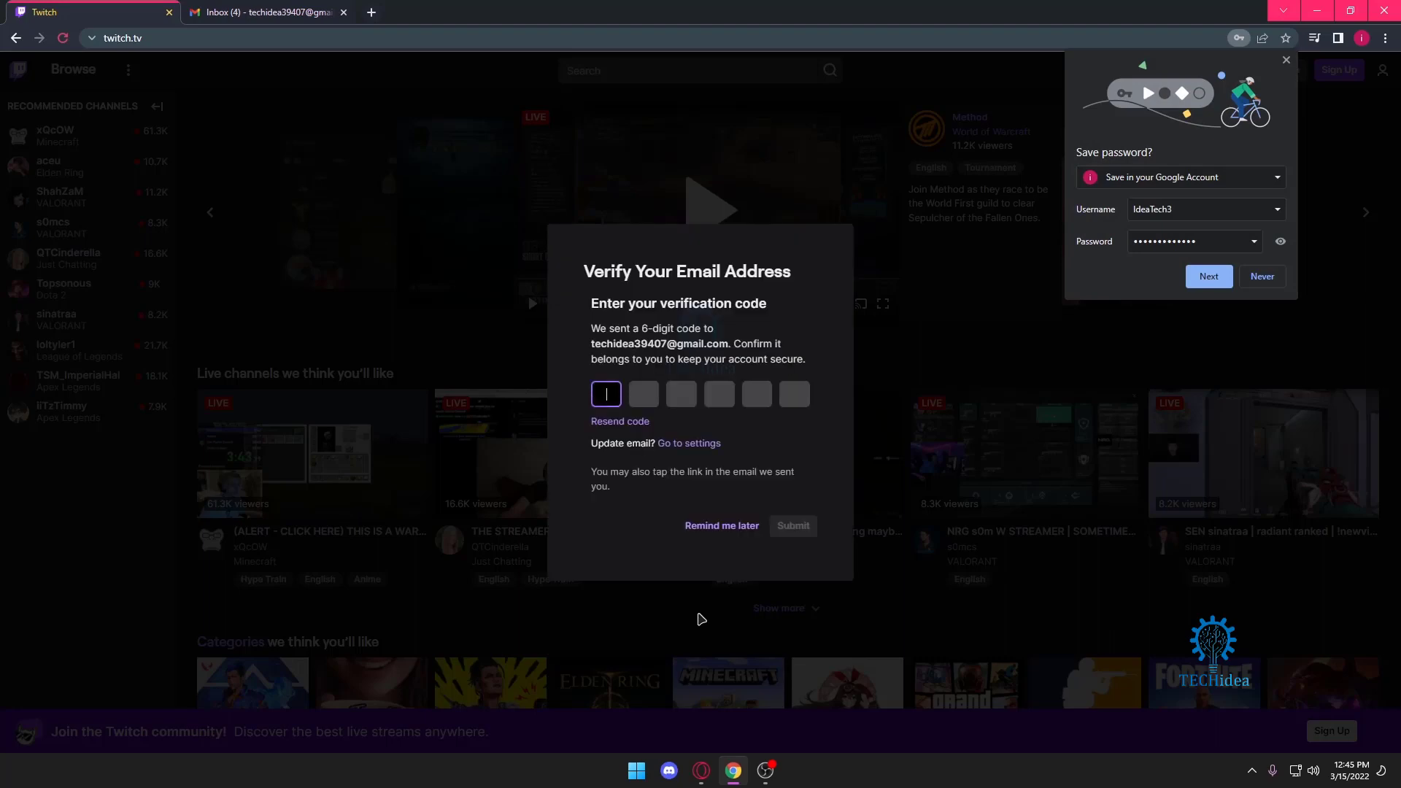
left_click(264, 12)
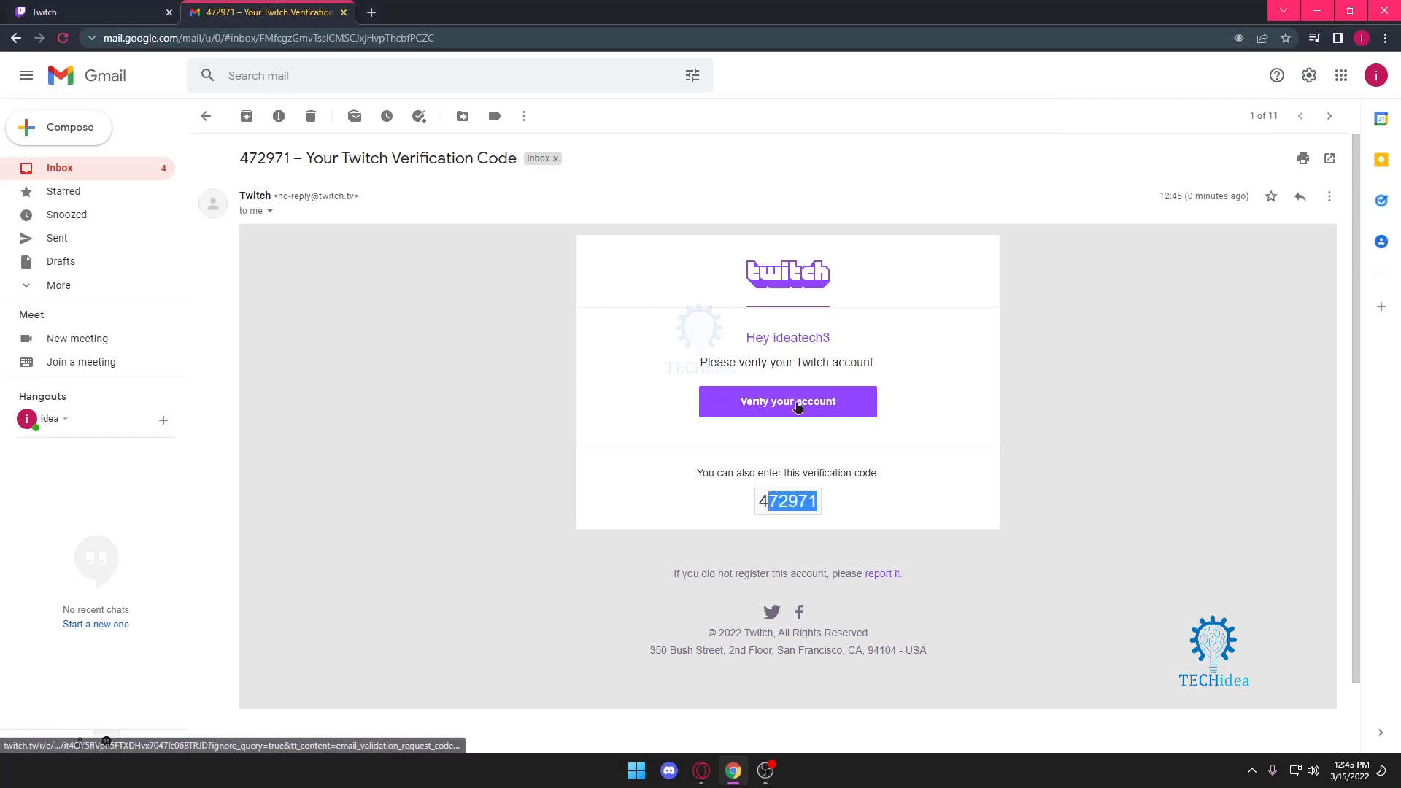
left_click(787, 402)
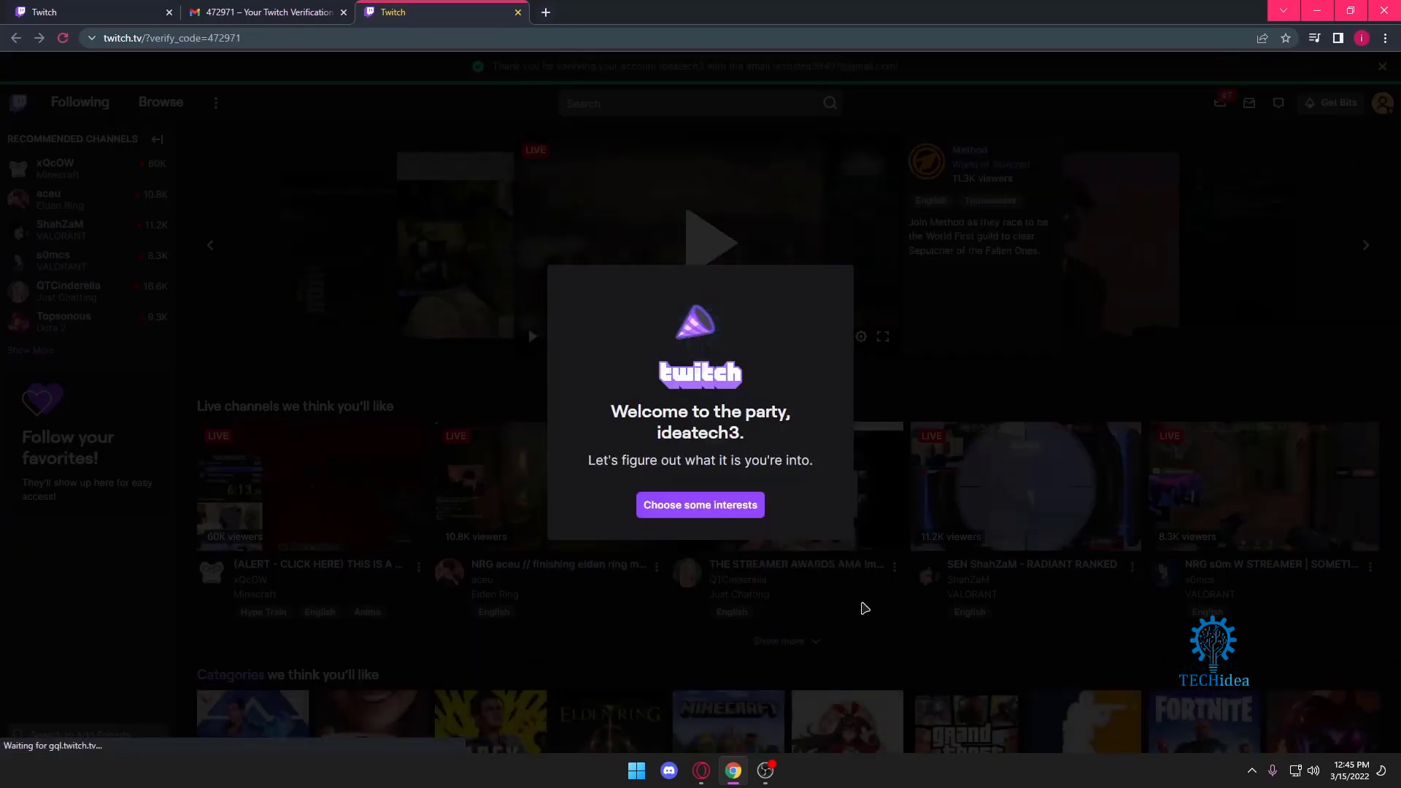
Pick VALORANT and other categories and channels as interests and save them.
left_click(699, 504)
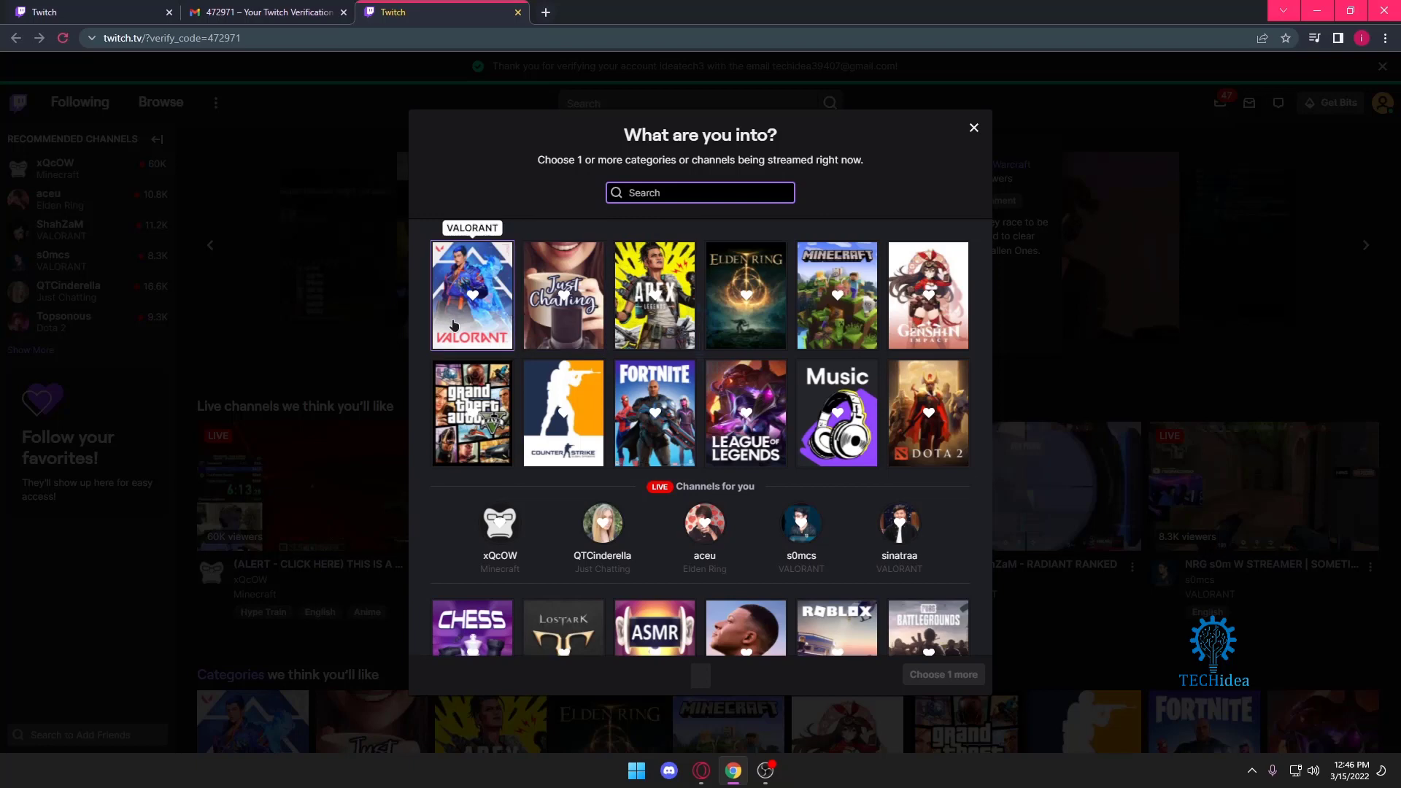
left_click(471, 413)
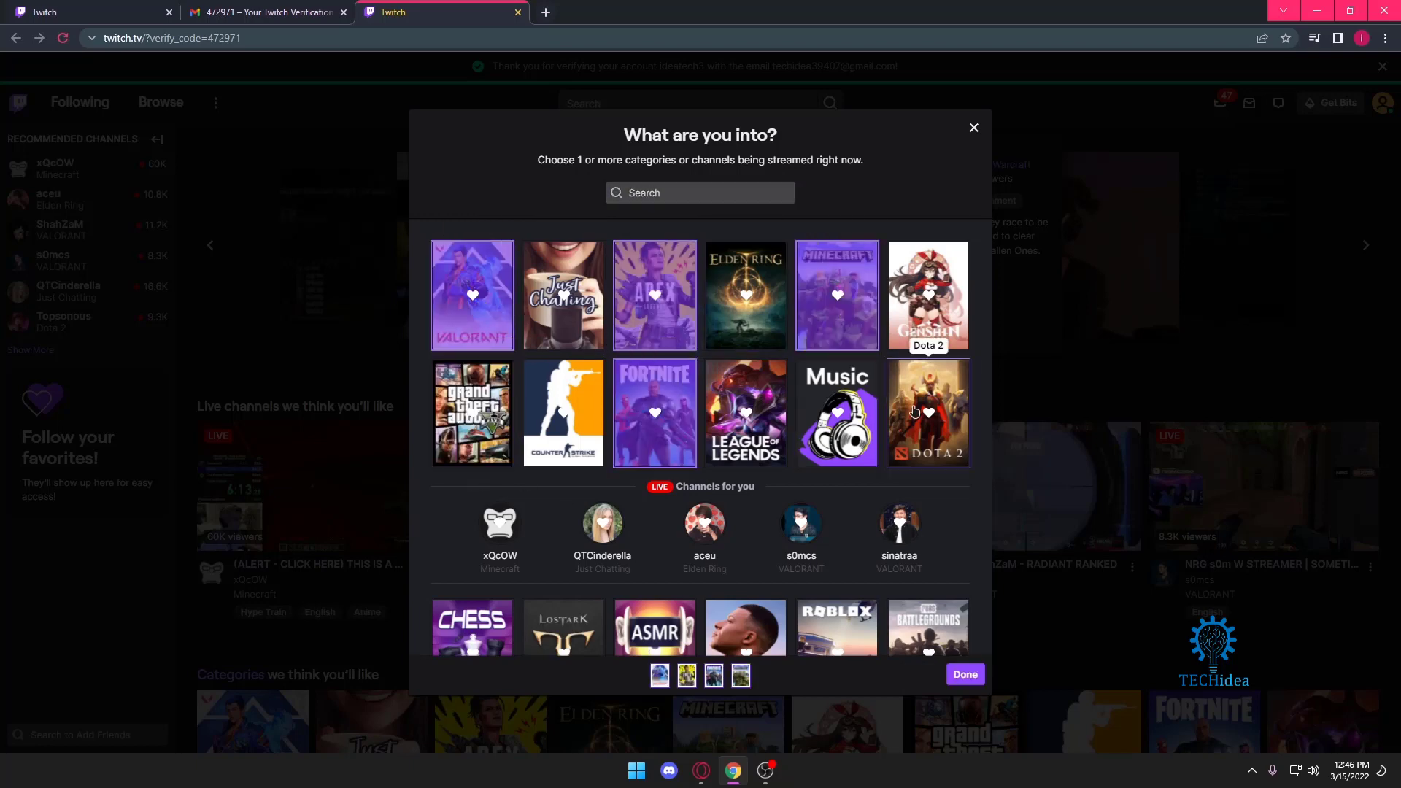
scroll("down", 3)
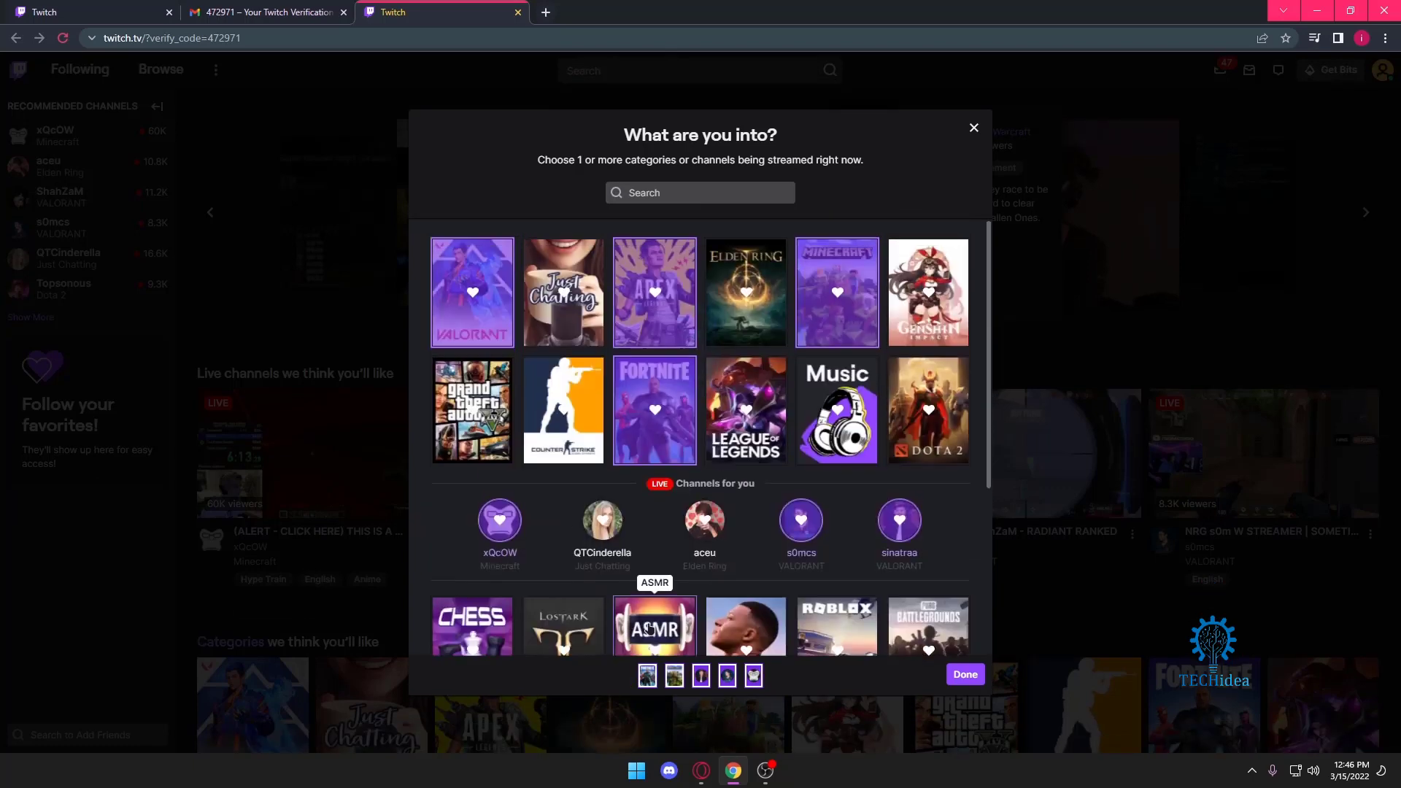
left_click(897, 521)
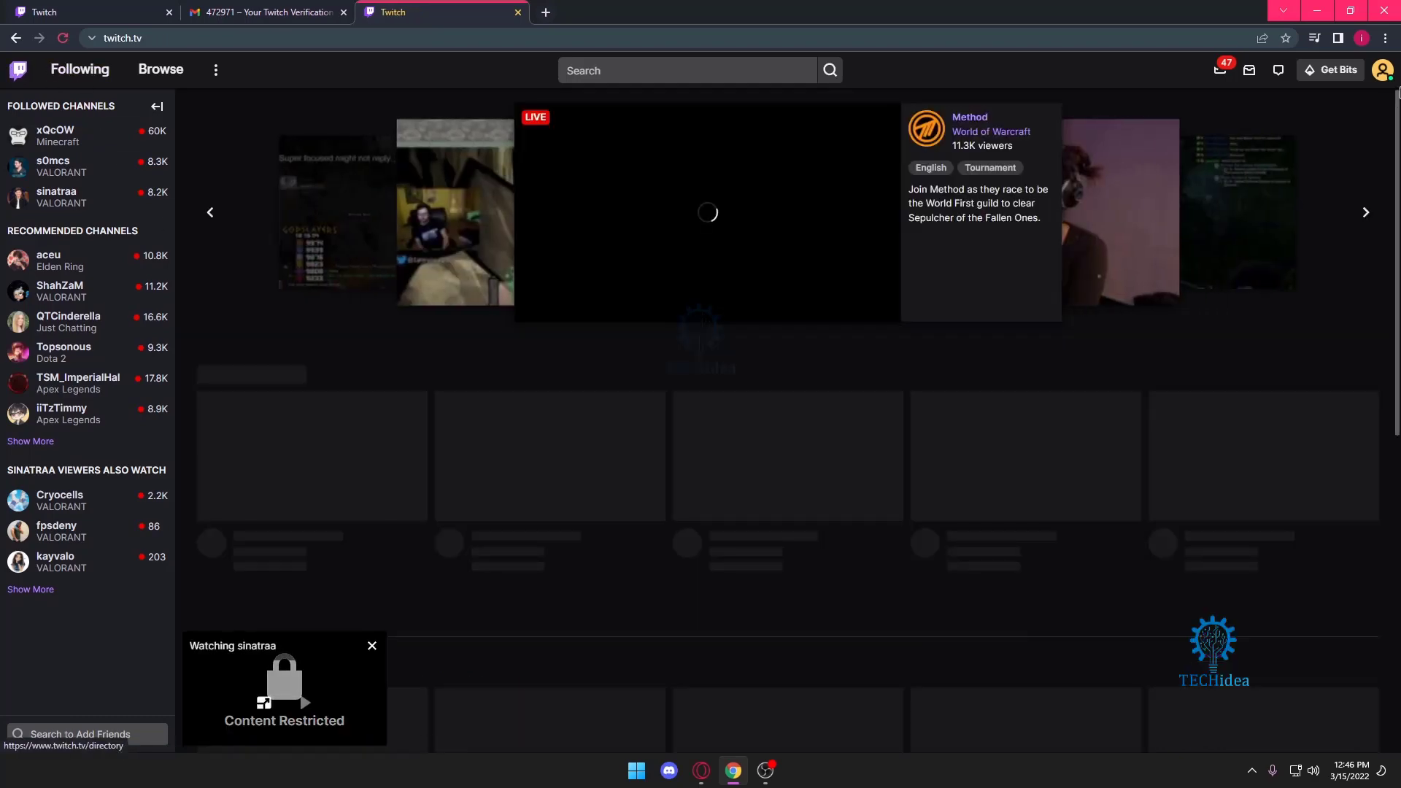
Go to the account's Settings page from the profile avatar menu.
left_click(1386, 70)
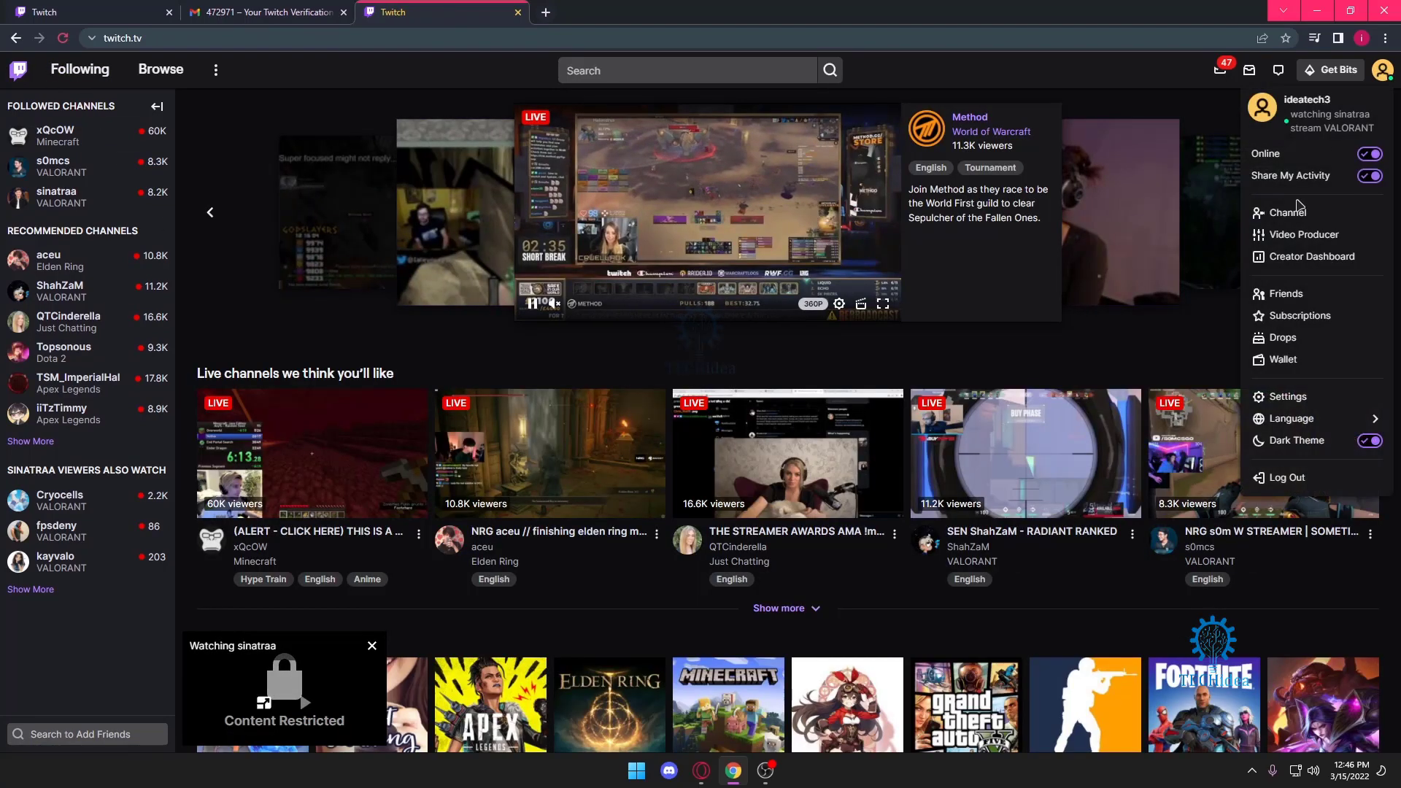
left_click(1287, 396)
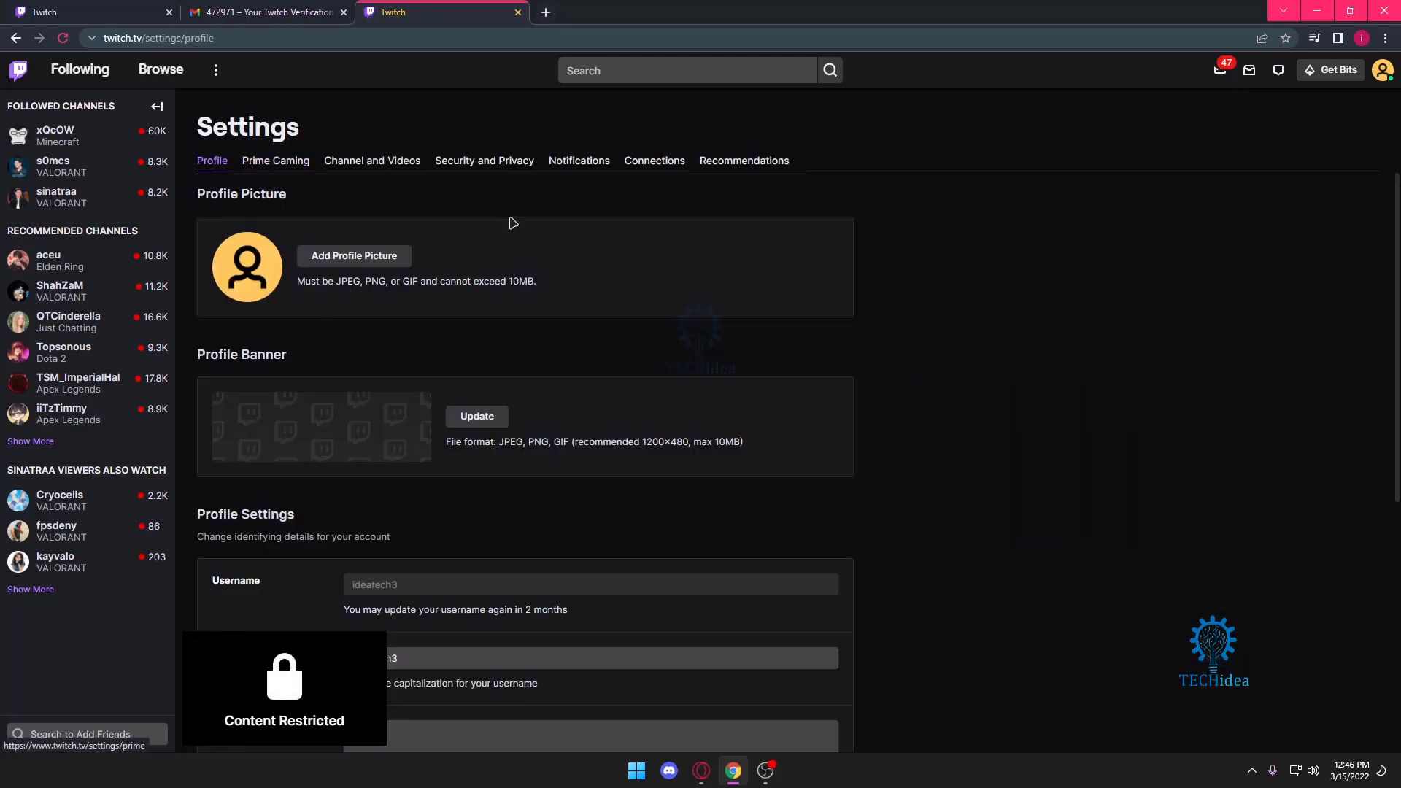
mouse_move(639, 316)
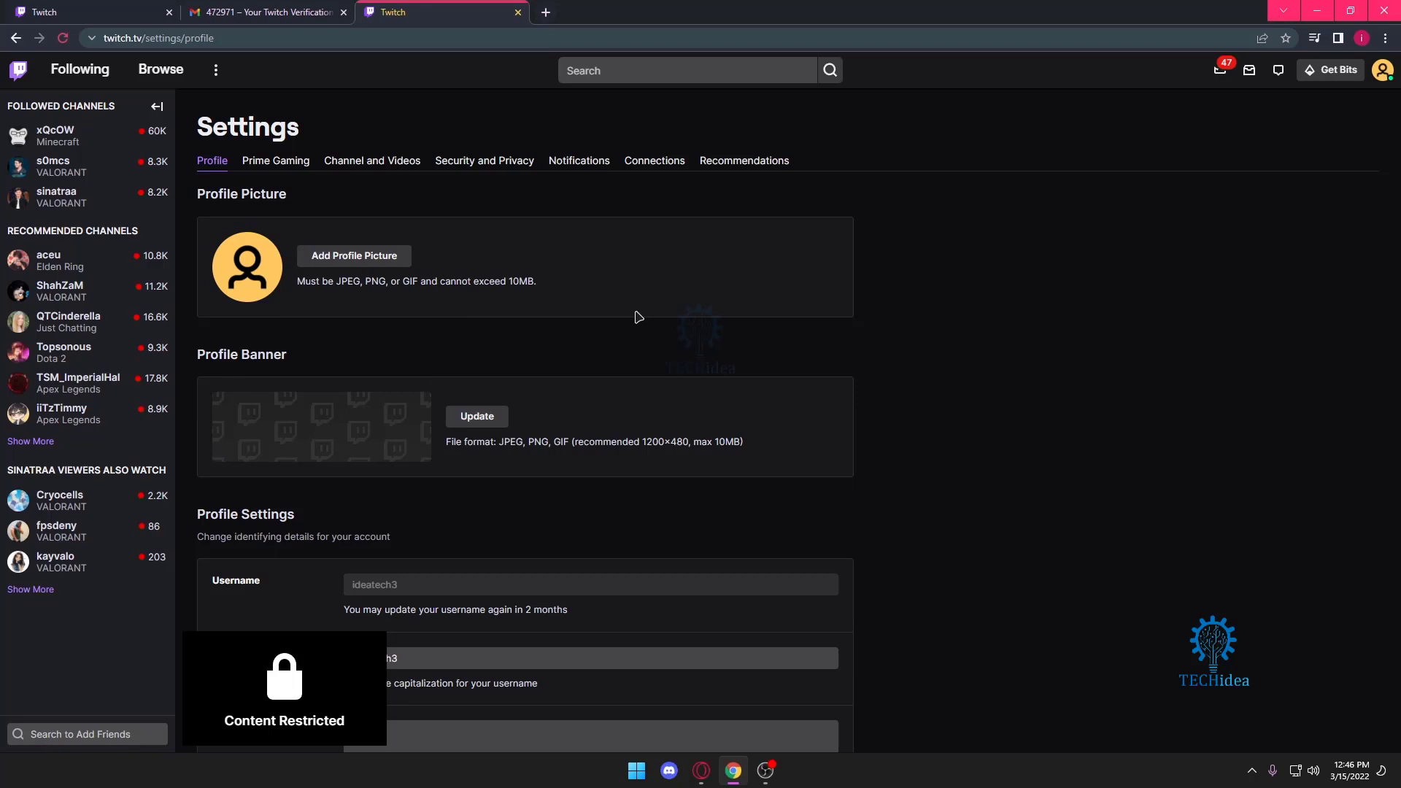
mouse_move(721, 292)
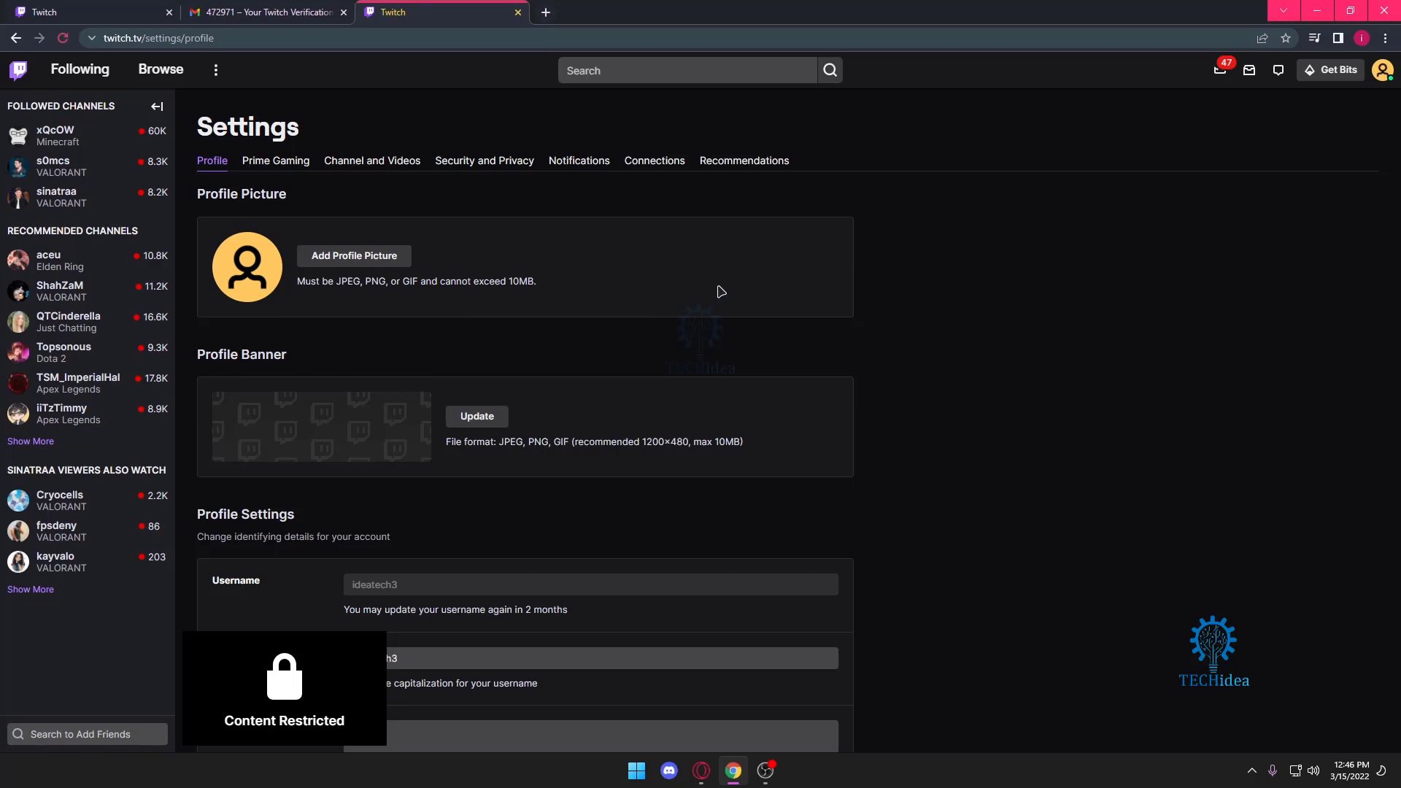